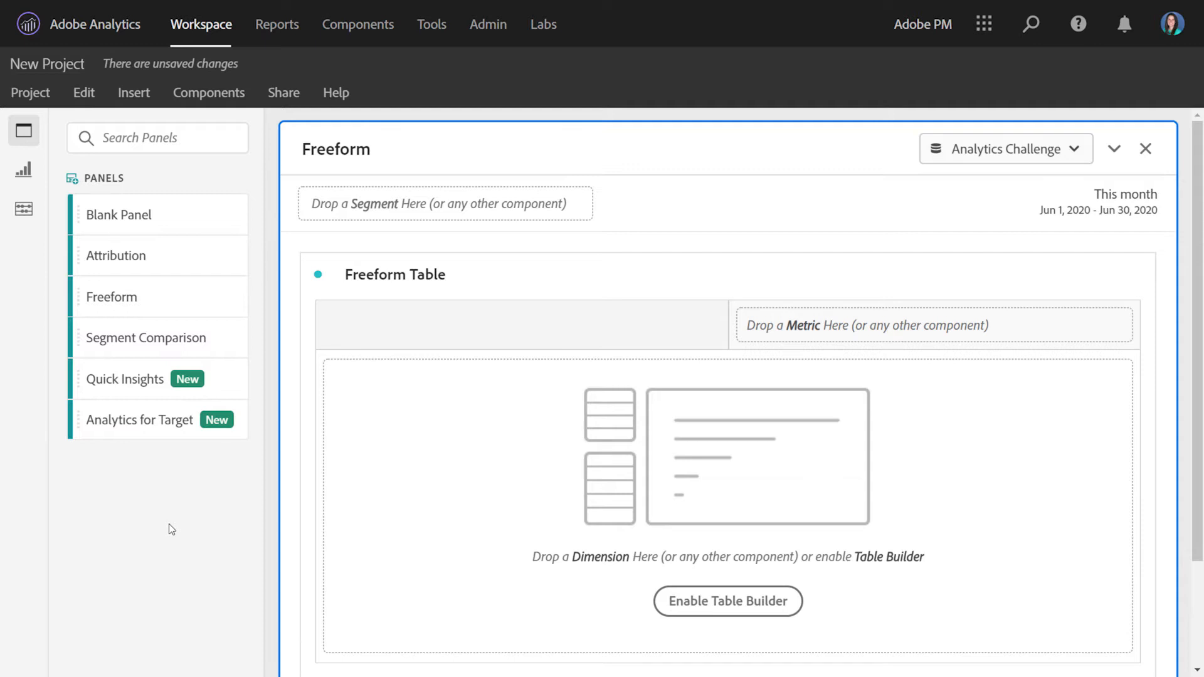
pyautogui.moveTo(150, 420)
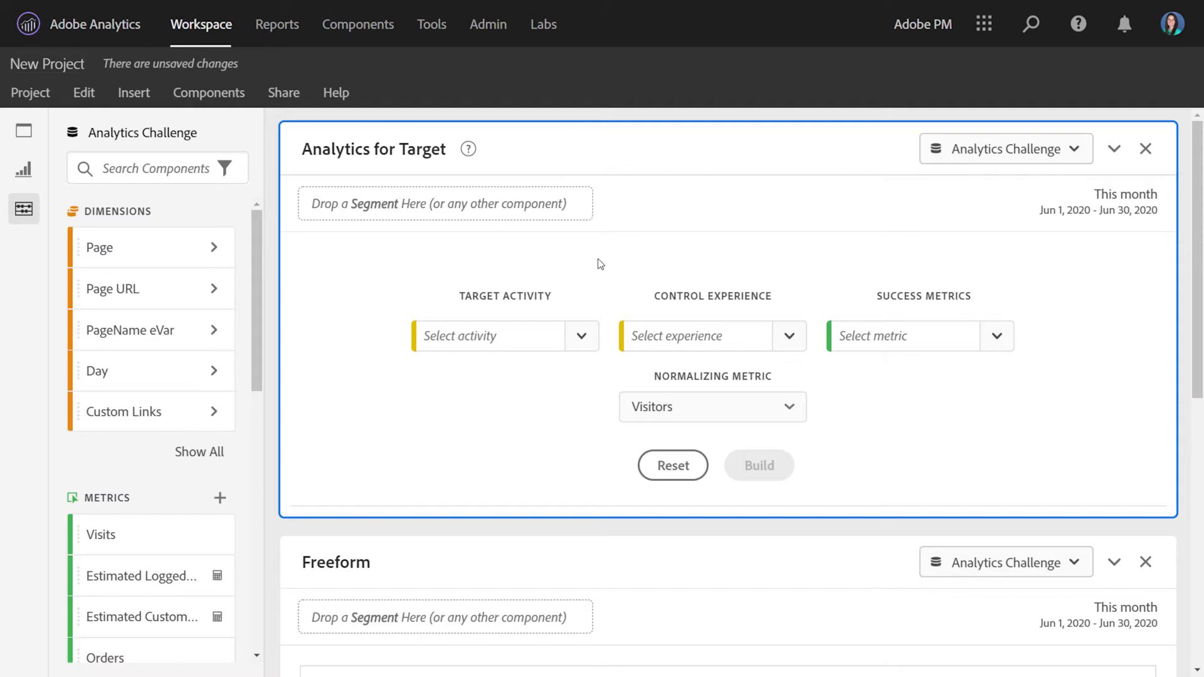
# Step: Pick AAC Landing Page as the Target activity and keep Experience A as the control
pyautogui.click(582, 335)
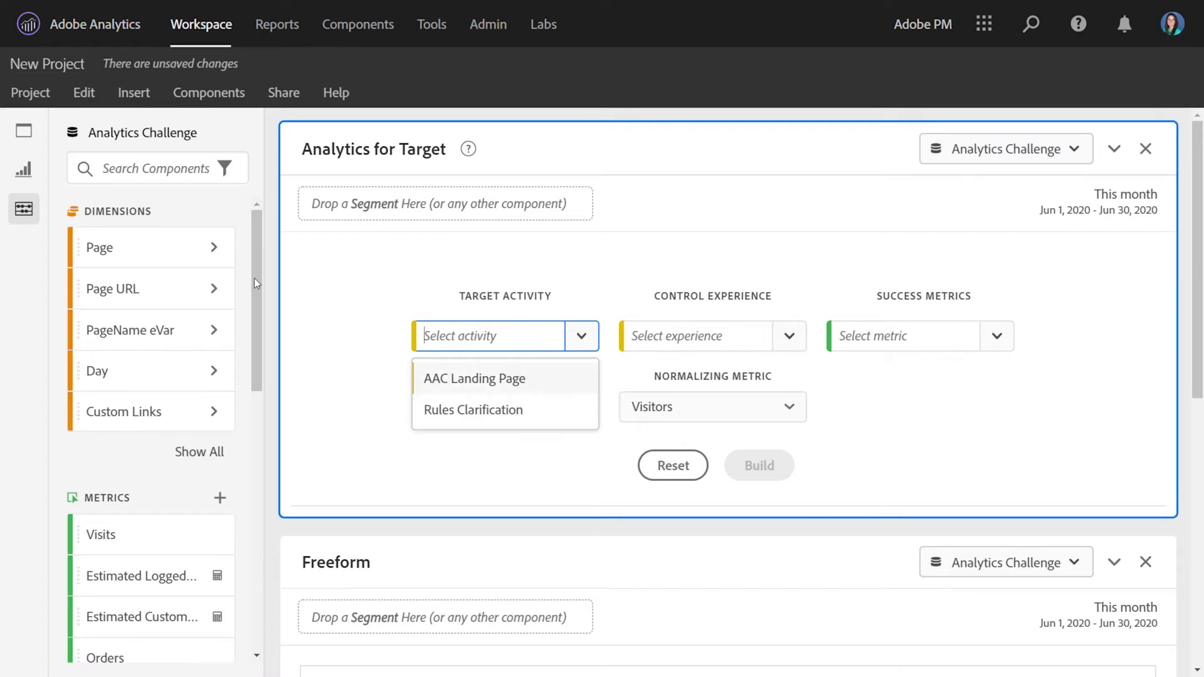
pyautogui.moveTo(298, 285)
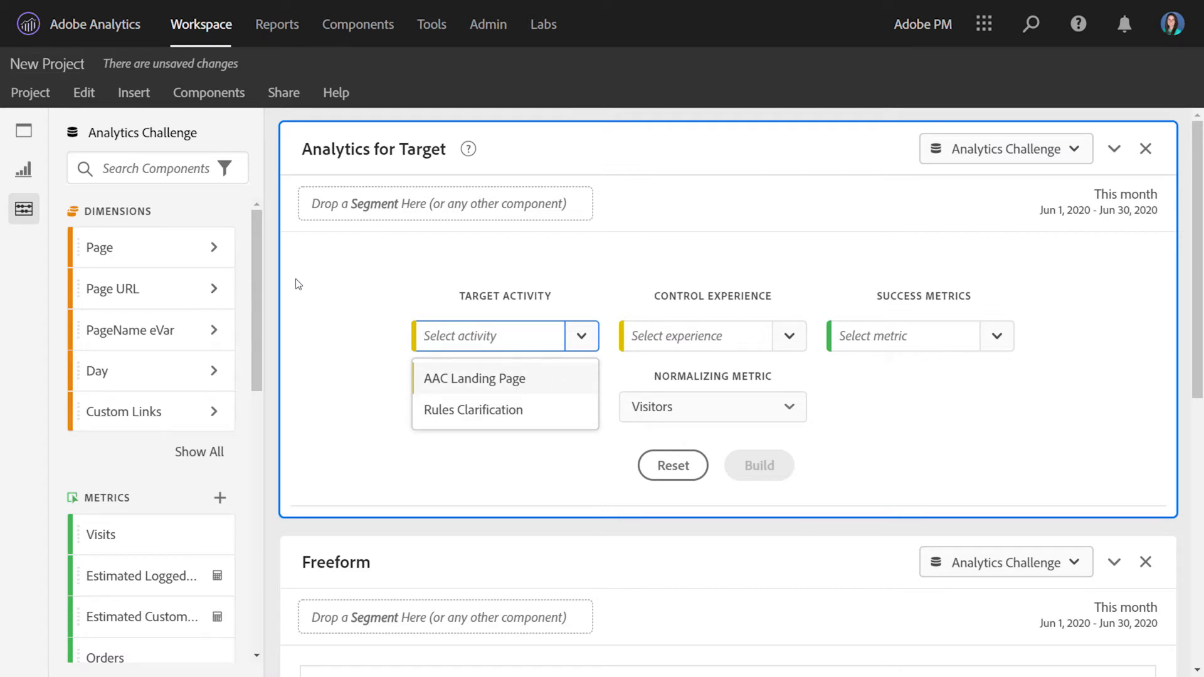
pyautogui.moveTo(468, 387)
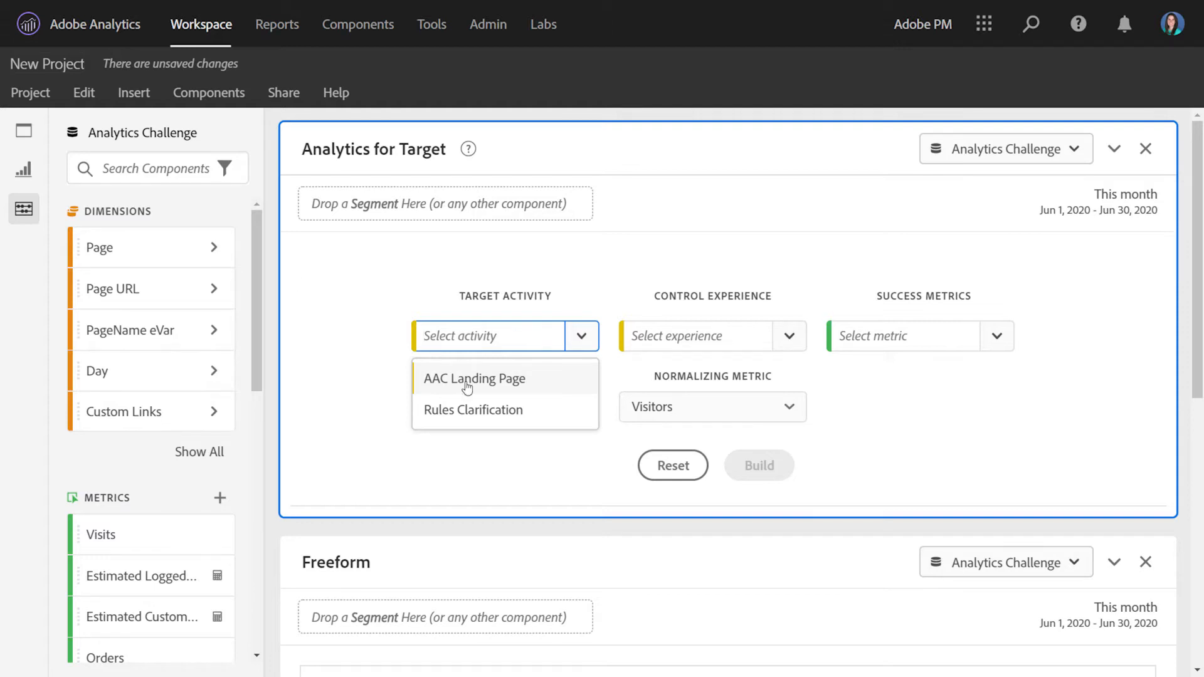
pyautogui.click(474, 377)
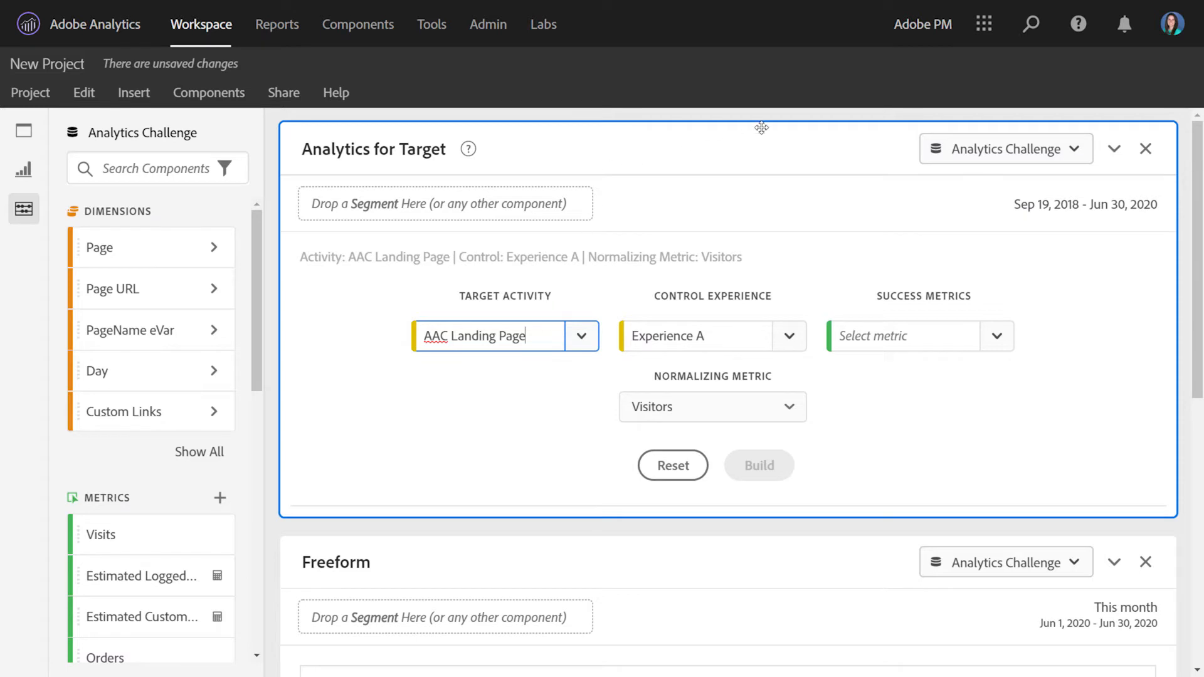
pyautogui.moveTo(801, 187)
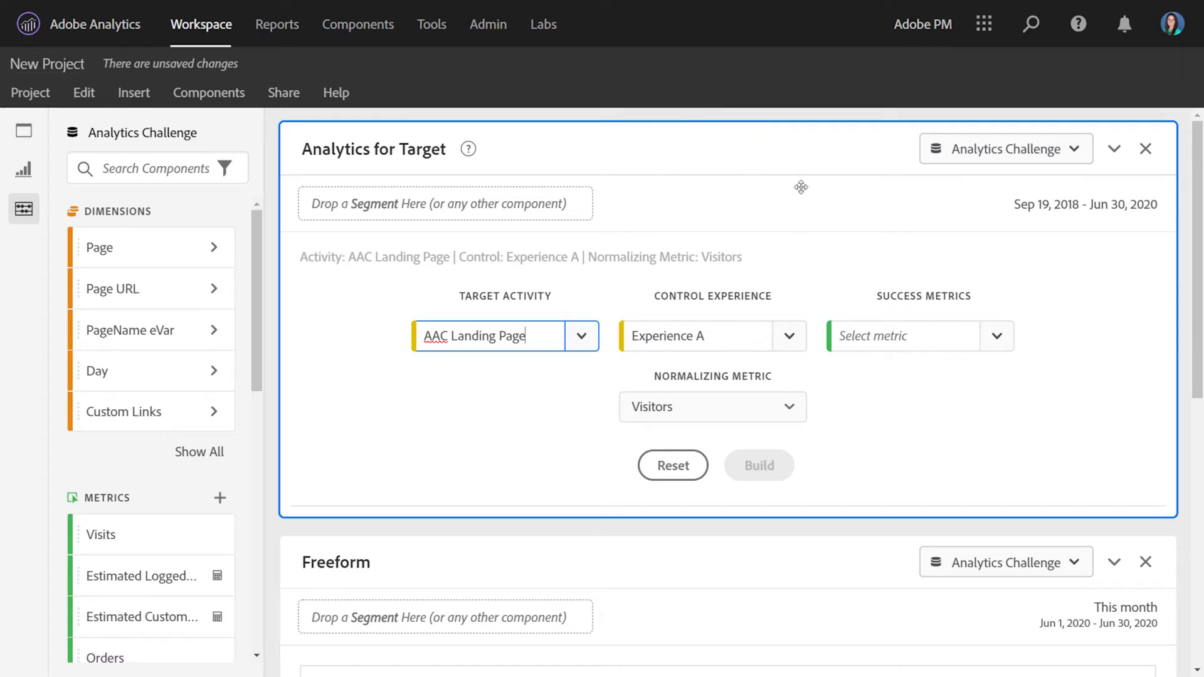
pyautogui.moveTo(763, 298)
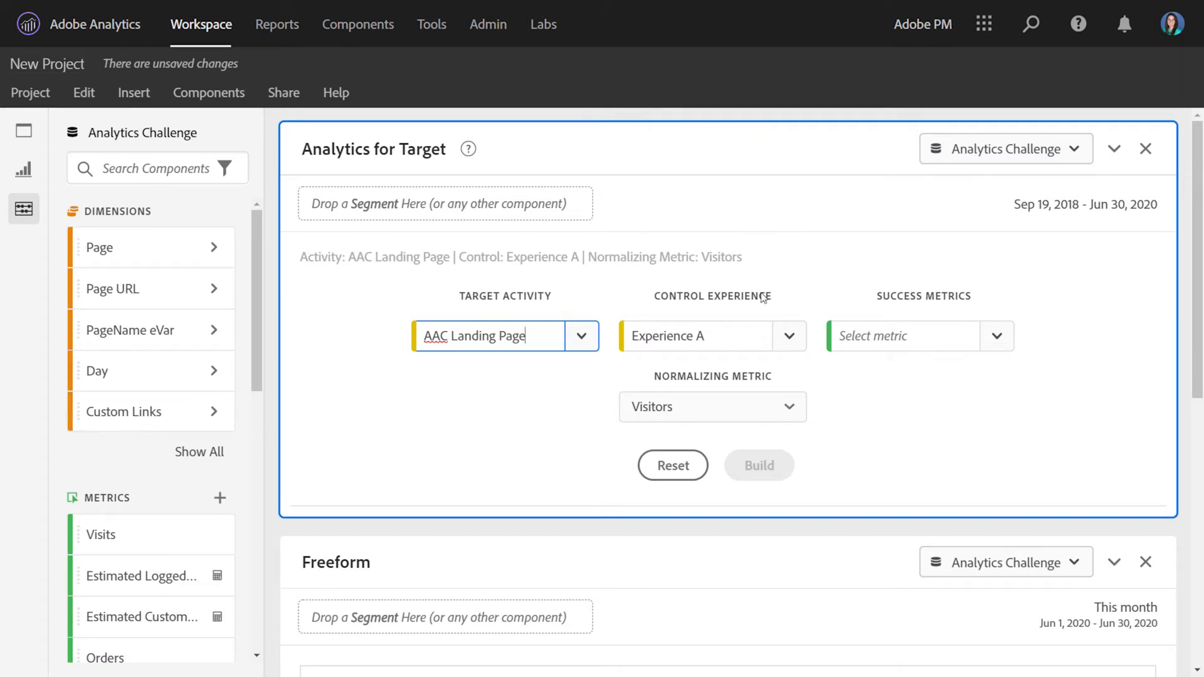
pyautogui.click(789, 336)
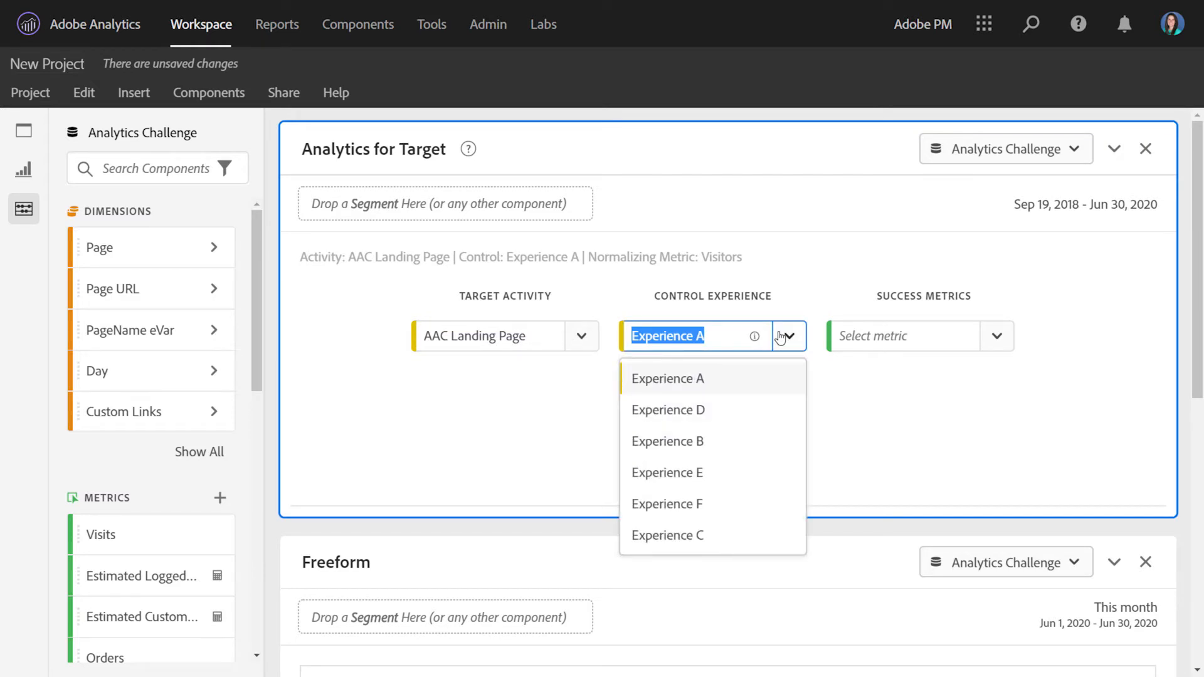
pyautogui.moveTo(750, 396)
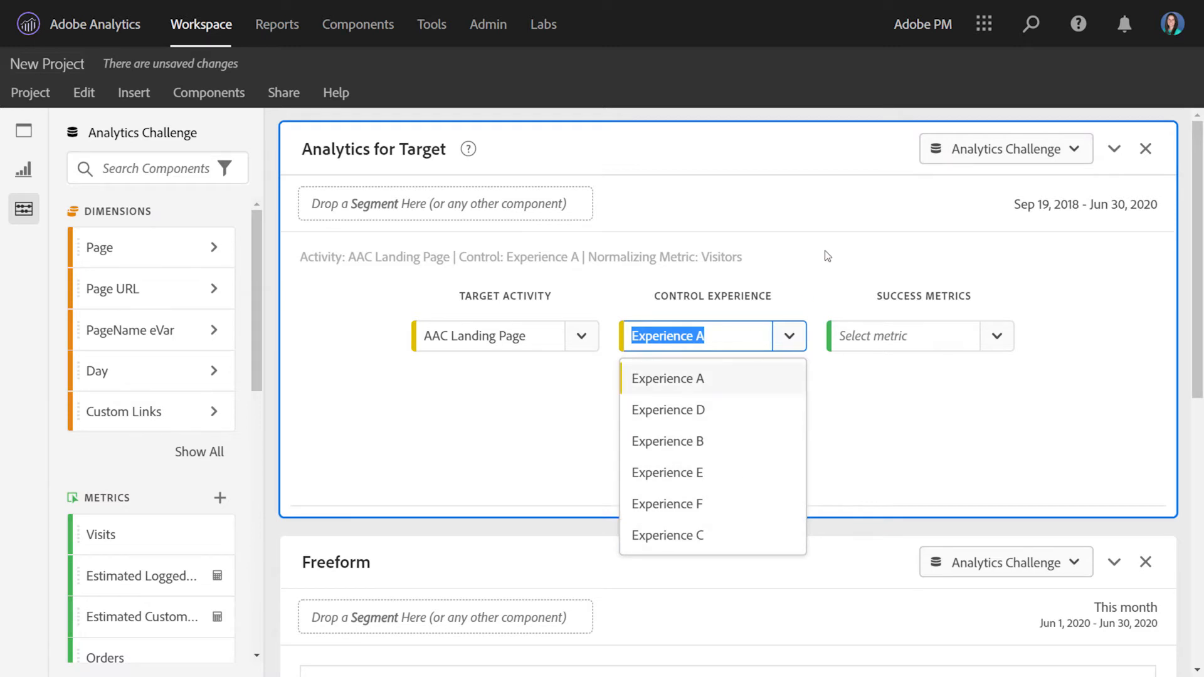
pyautogui.click(666, 377)
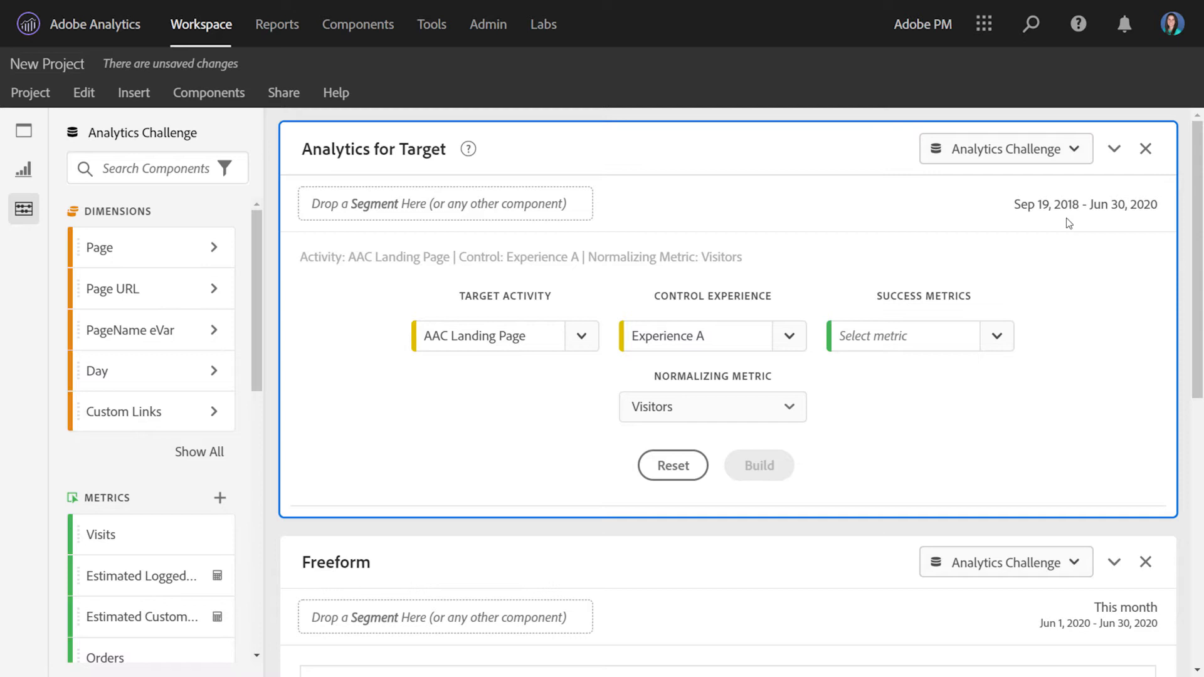
pyautogui.moveTo(1127, 218)
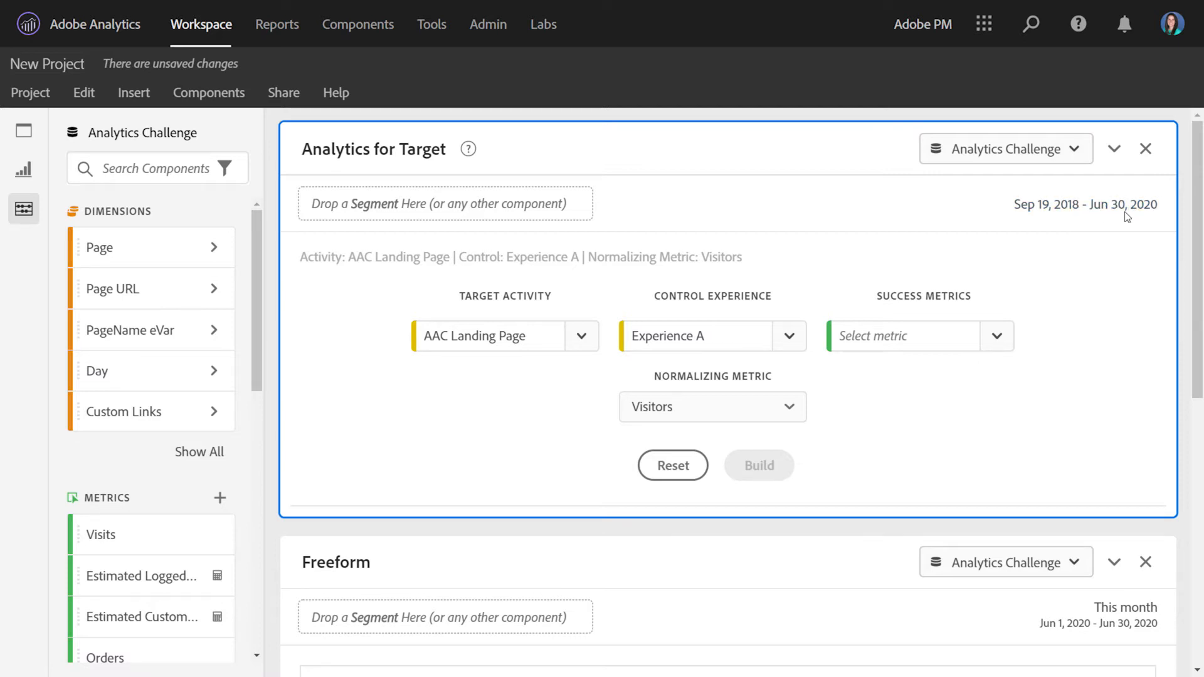
pyautogui.moveTo(795, 407)
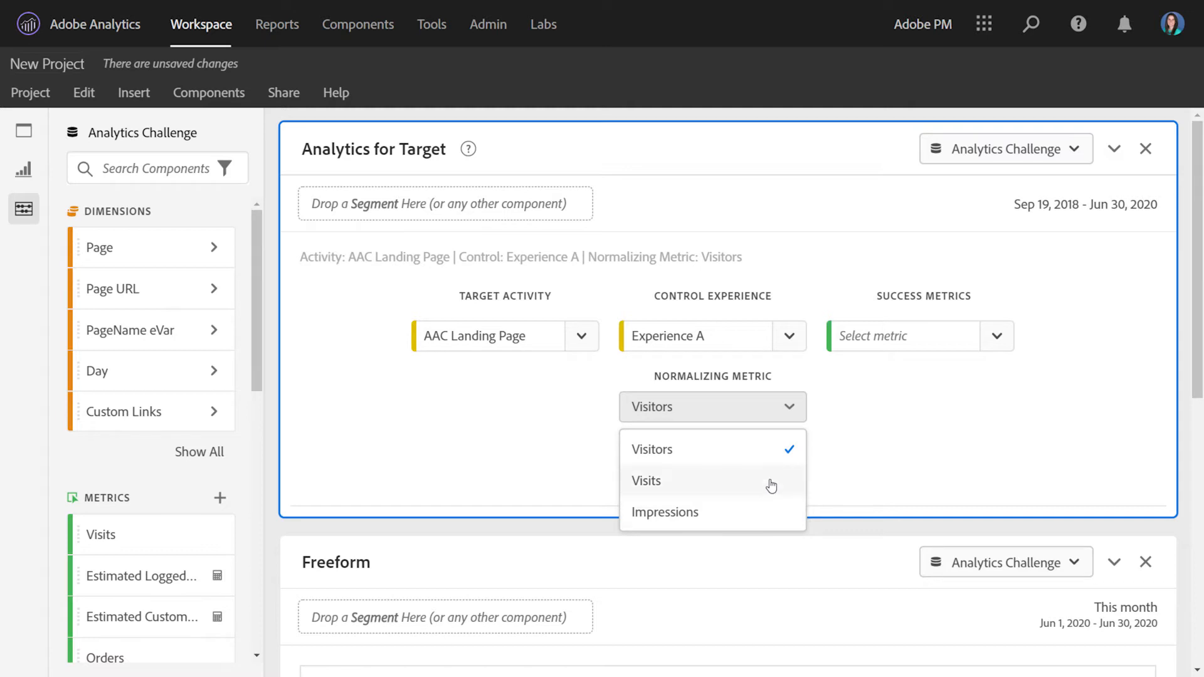
pyautogui.moveTo(821, 393)
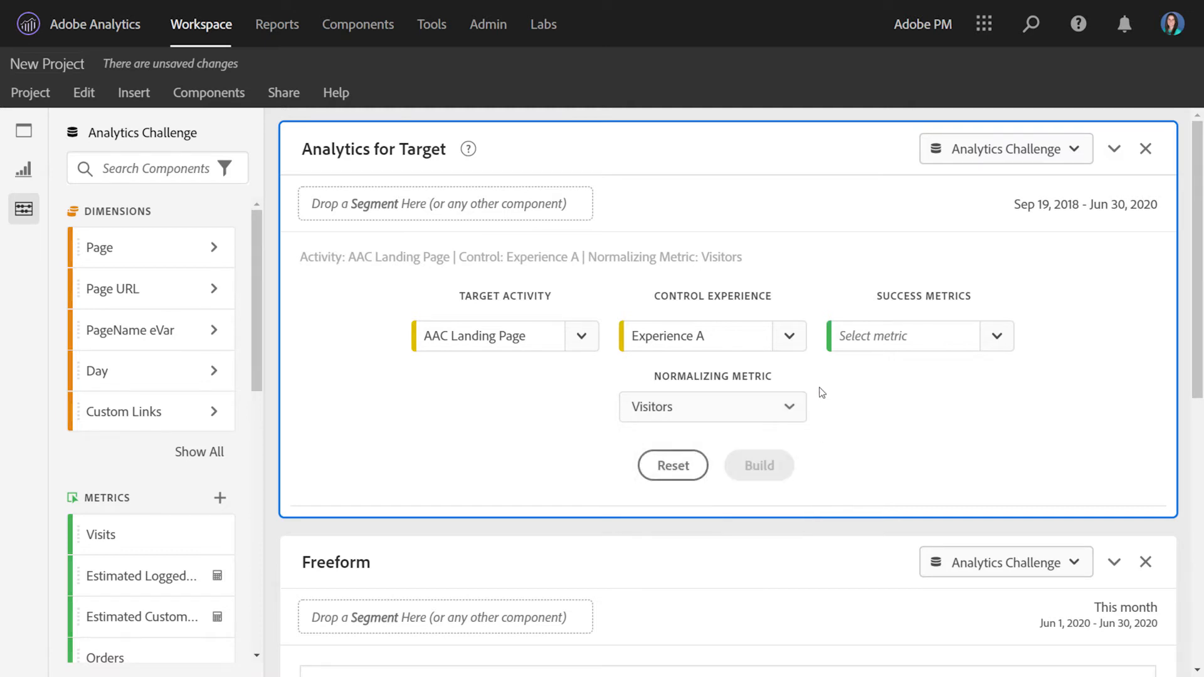
pyautogui.click(902, 336)
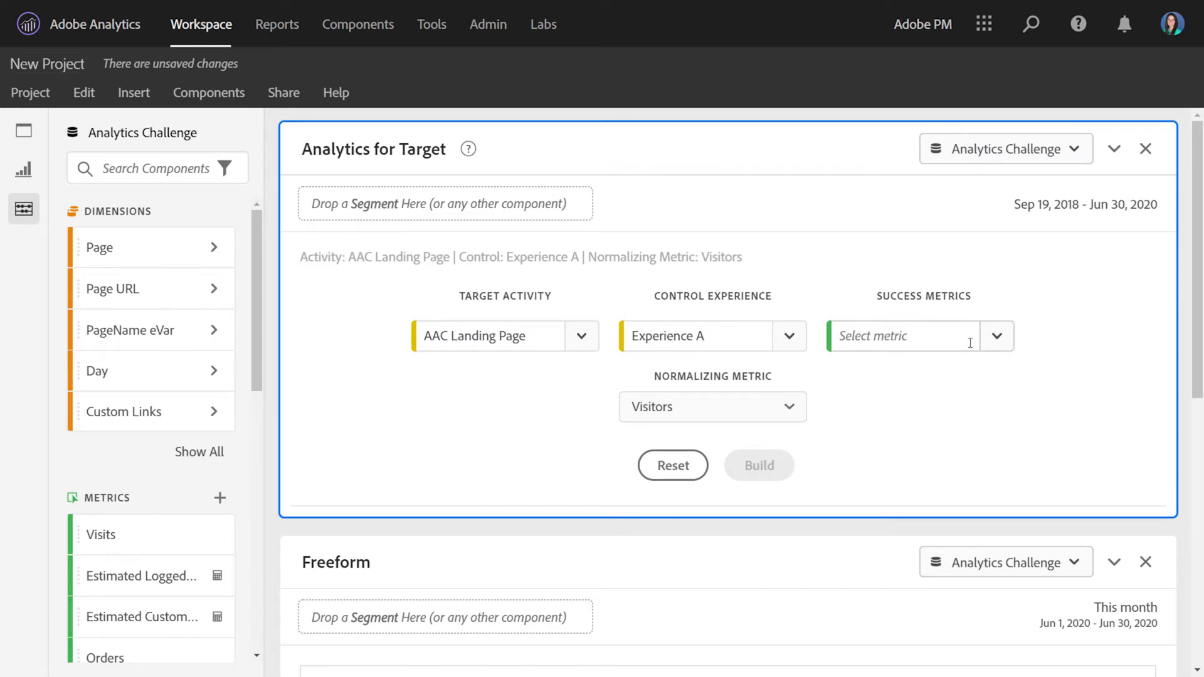
pyautogui.moveTo(1029, 344)
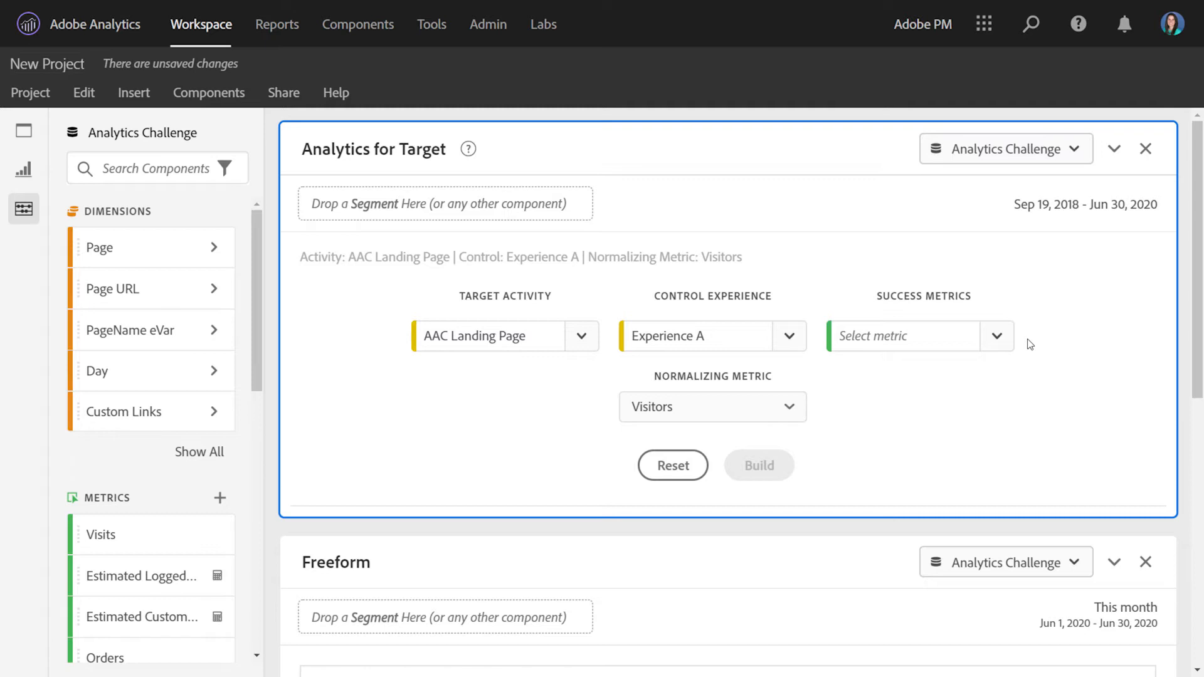
pyautogui.moveTo(1016, 344)
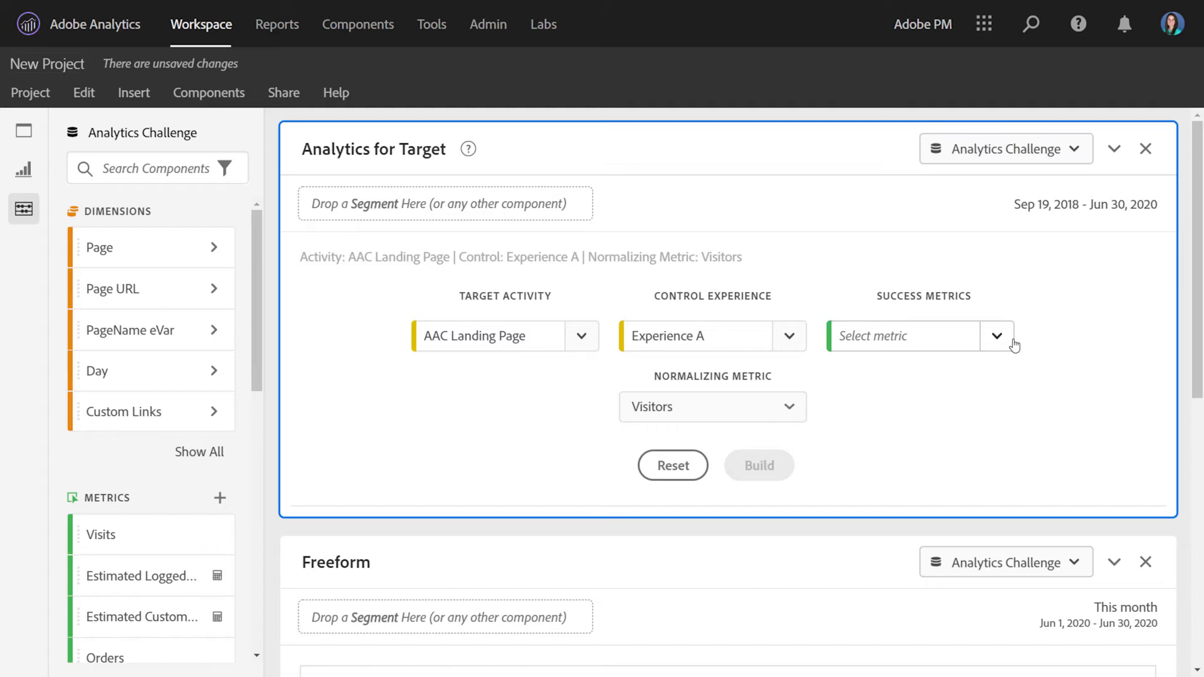
# Step: Search for and add Analytics Challenge Registrations, Activity Impressions and Page URL Instances as success metrics
pyautogui.click(996, 335)
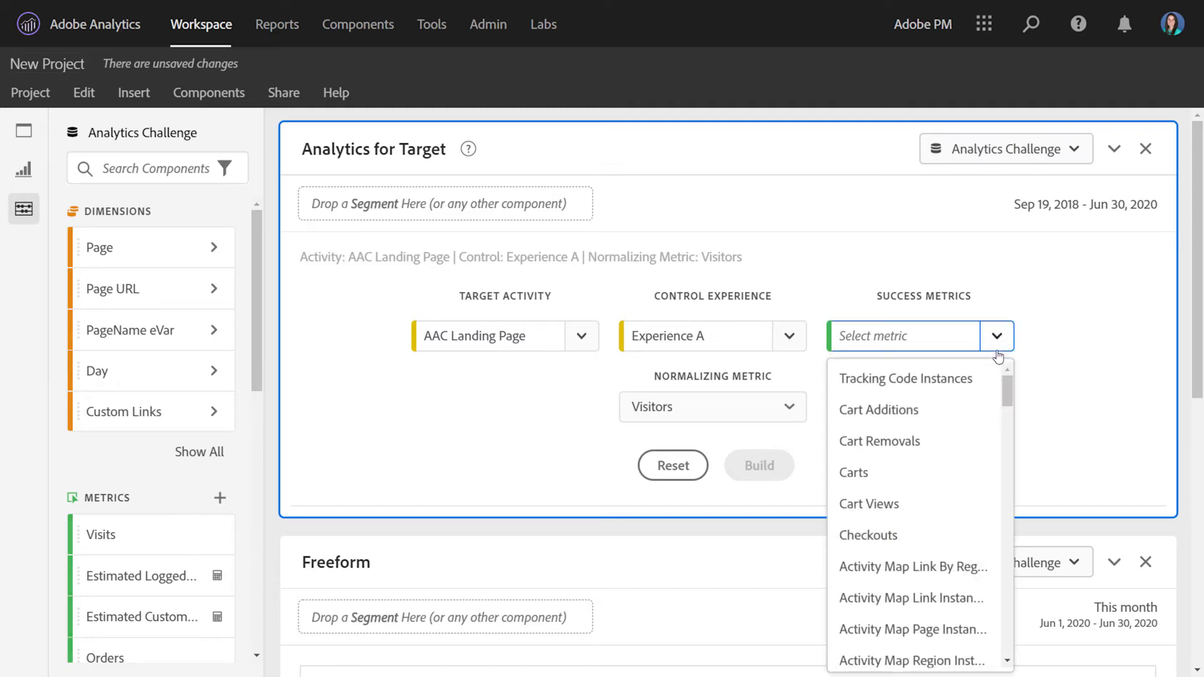
pyautogui.write('regist')
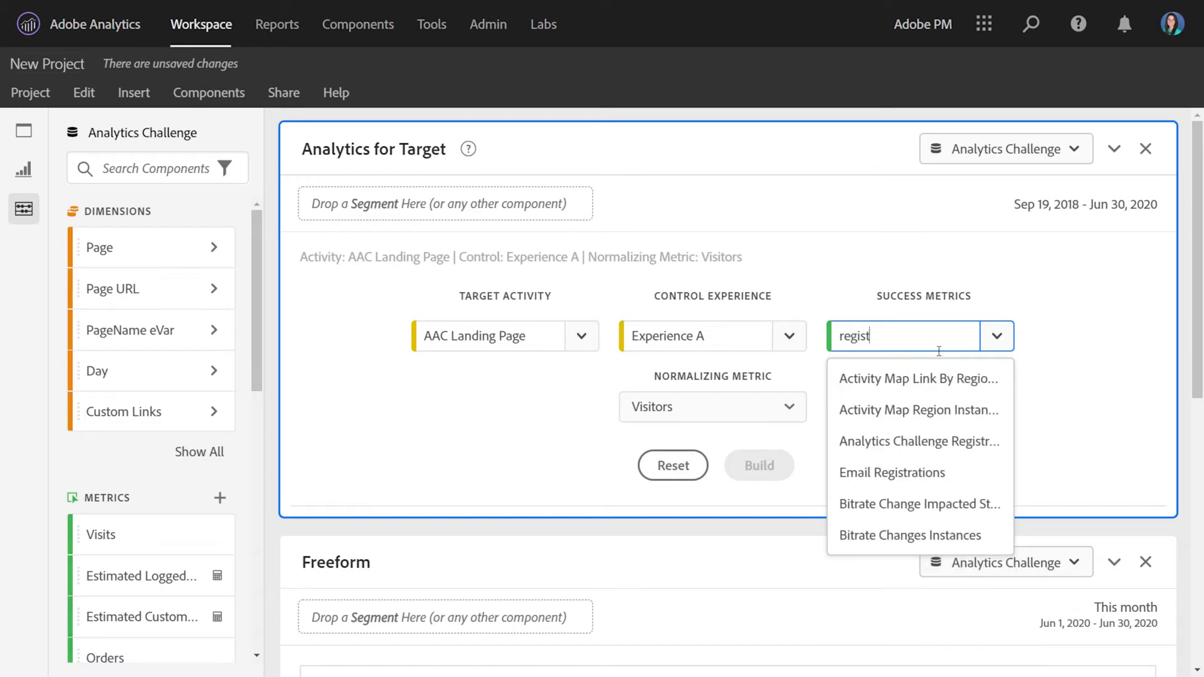
pyautogui.click(918, 441)
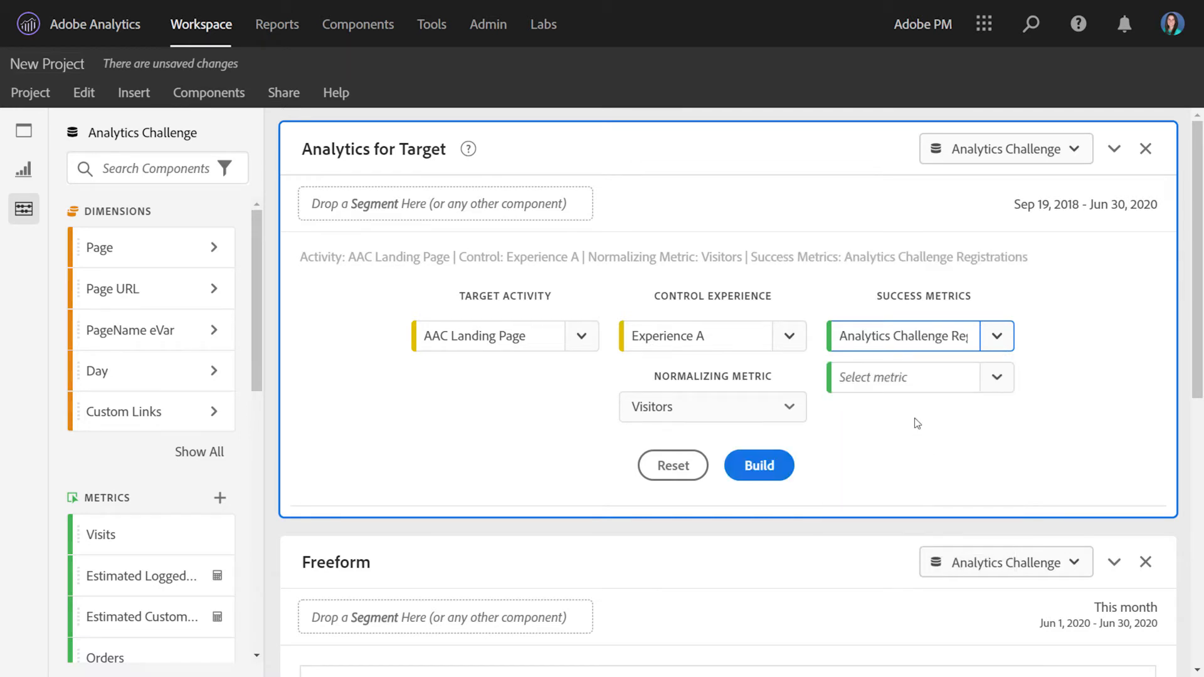
pyautogui.click(902, 377)
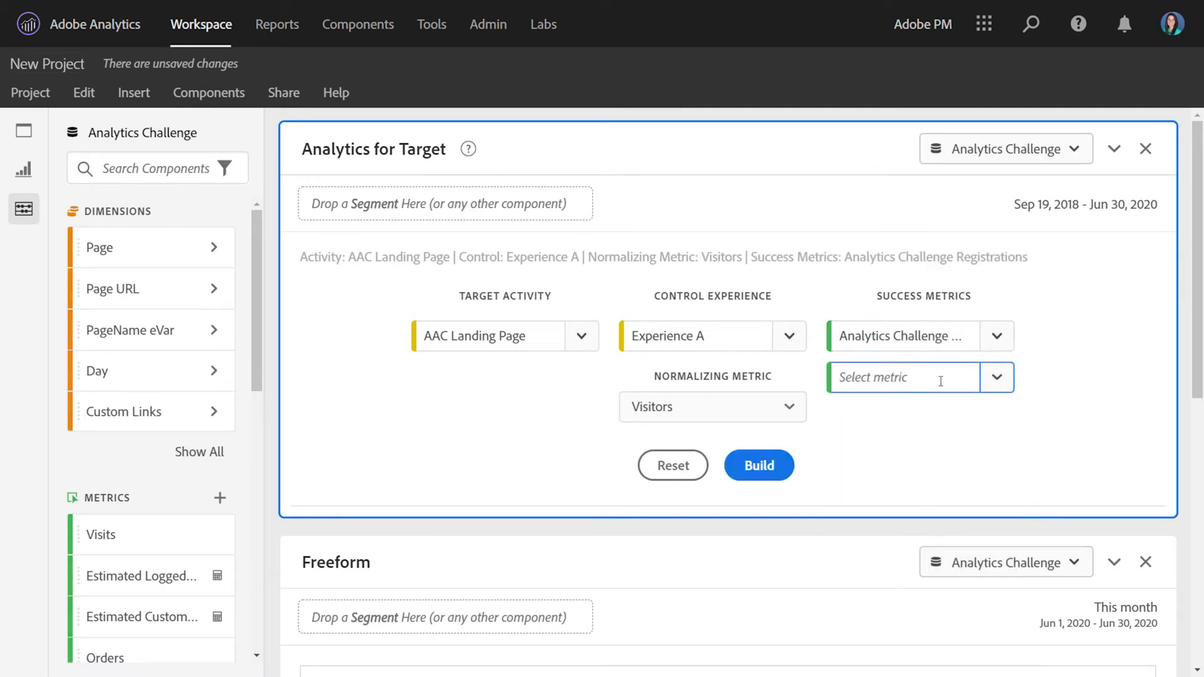
pyautogui.write('activity')
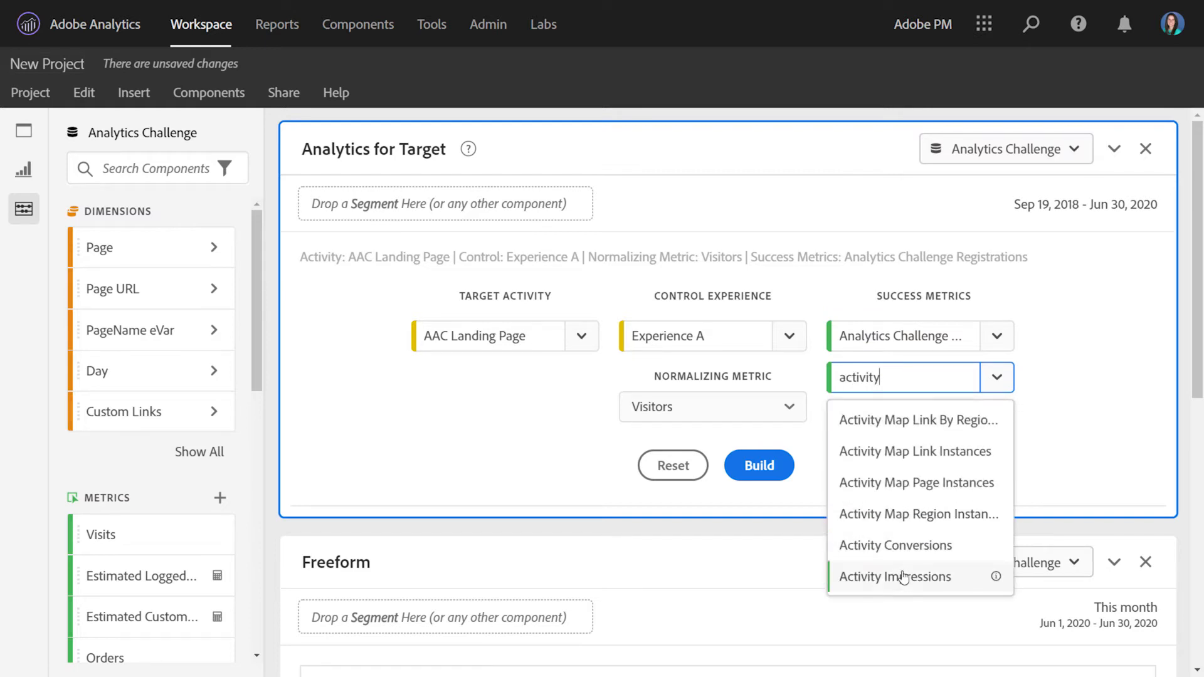
pyautogui.click(894, 577)
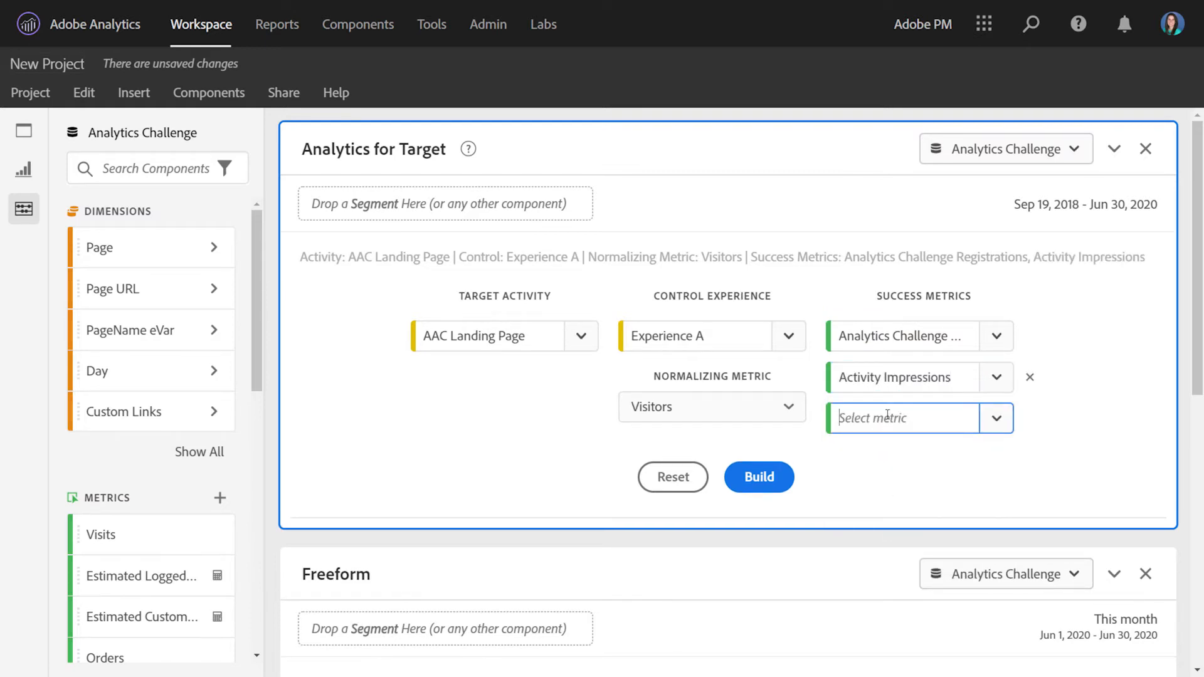
pyautogui.write('page ur')
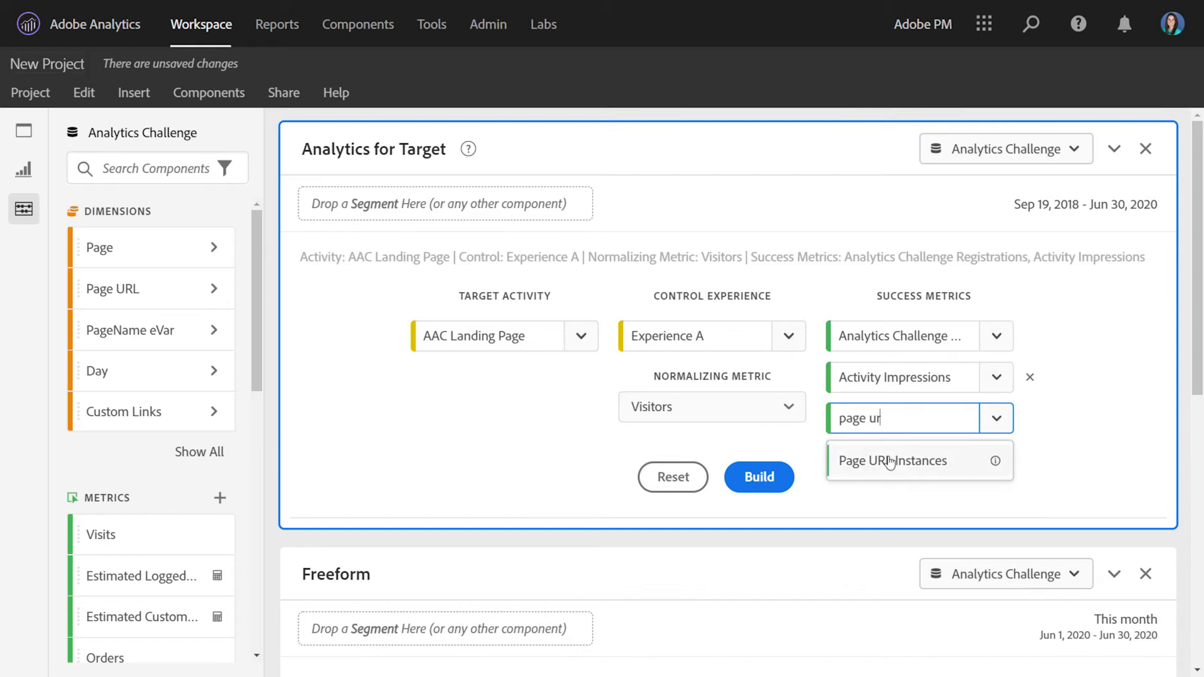
pyautogui.click(893, 461)
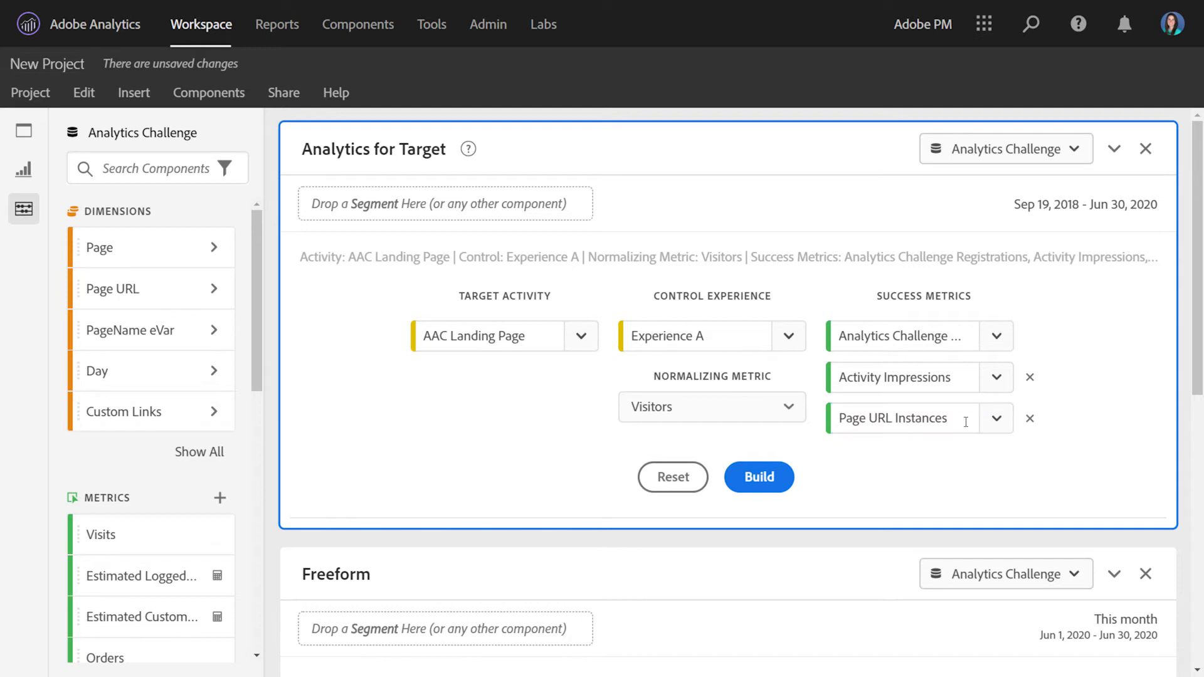
pyautogui.moveTo(1004, 443)
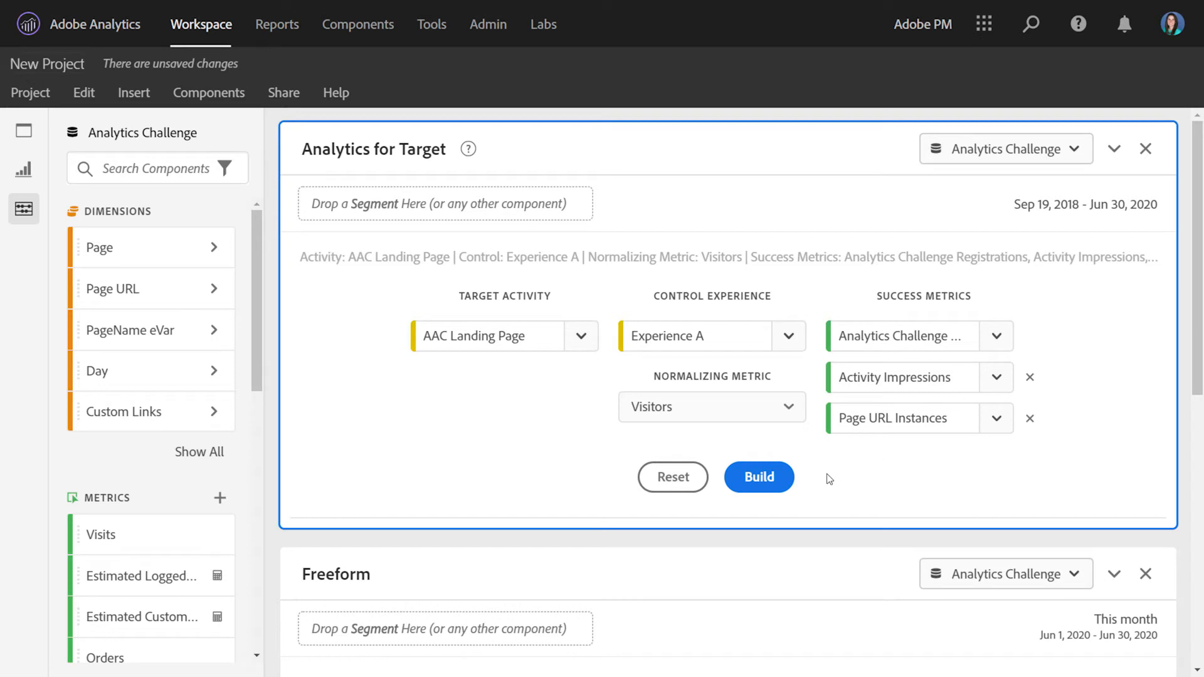
# Step: Build the panel to produce the Experiences by Analytics Challenge Registrations lift and confidence table
pyautogui.click(759, 477)
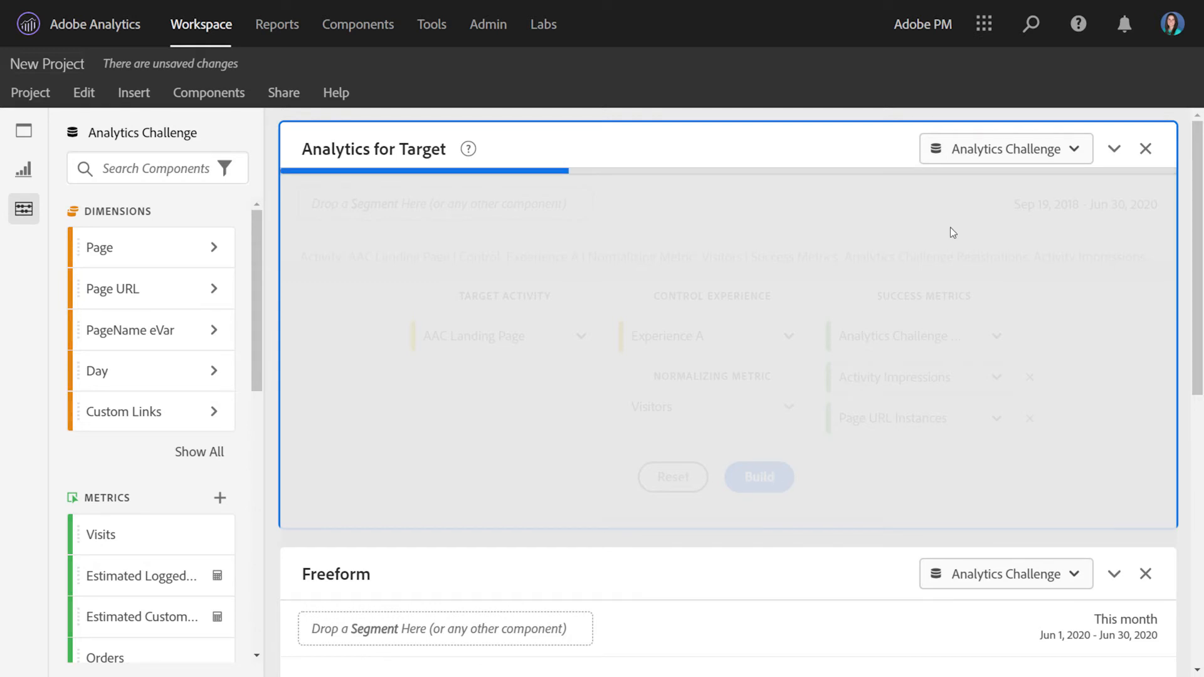
pyautogui.click(759, 477)
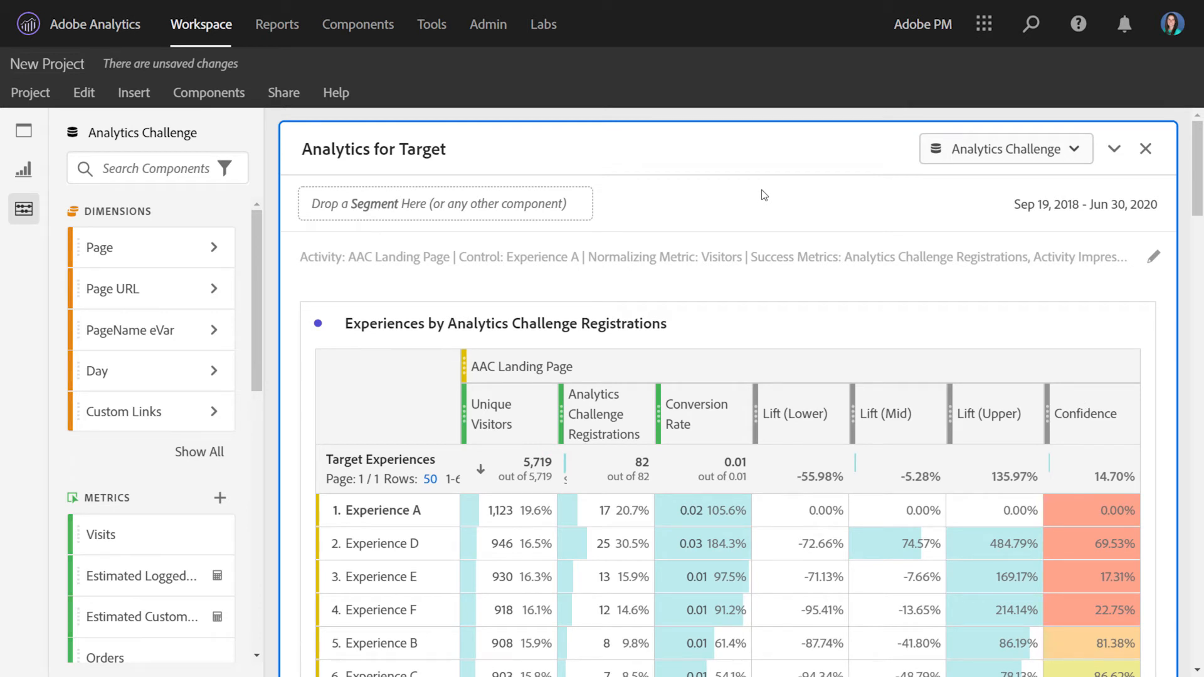
pyautogui.moveTo(507, 263)
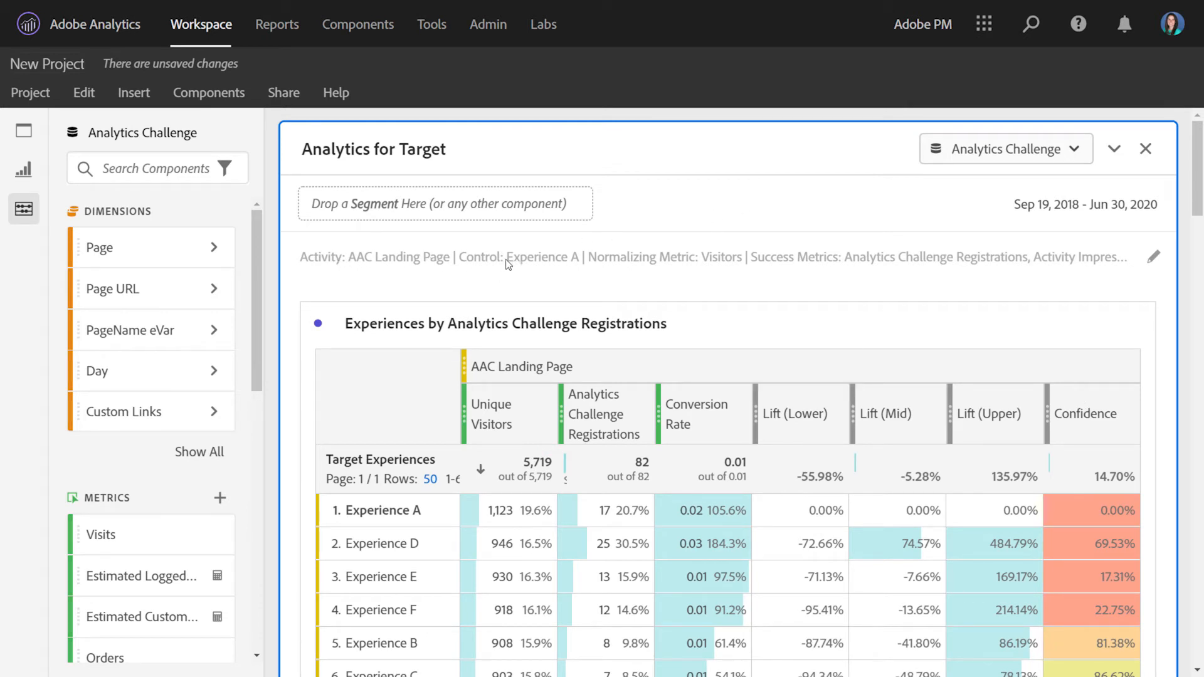
pyautogui.moveTo(651, 282)
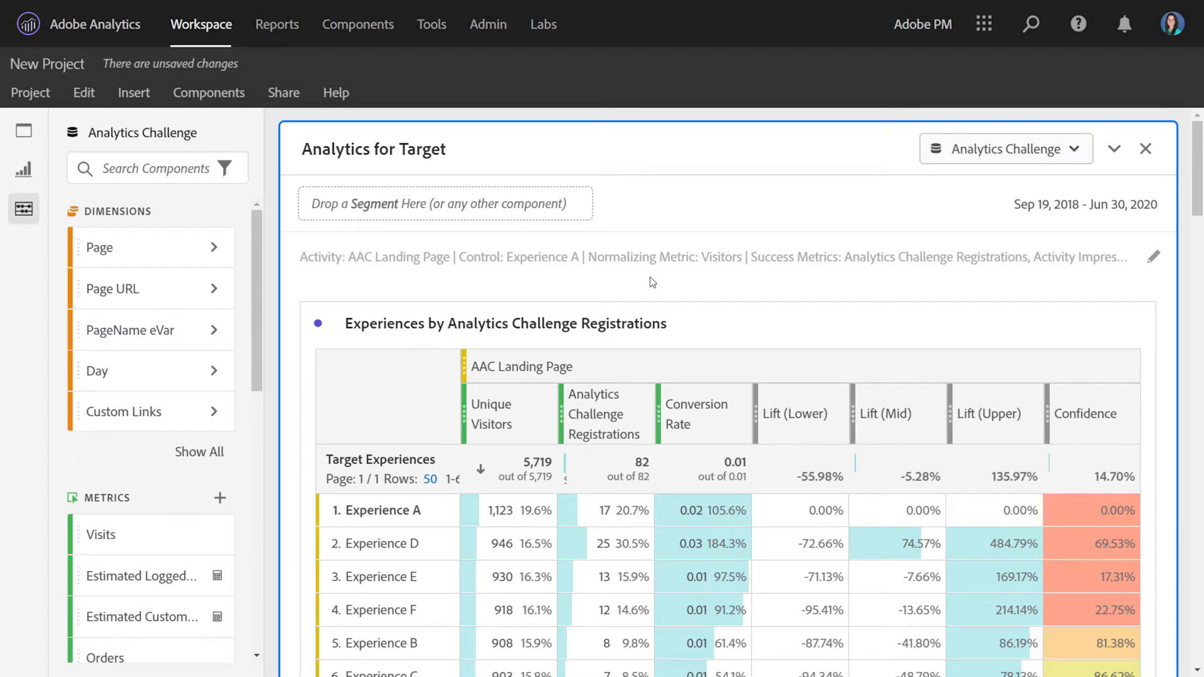
pyautogui.moveTo(721, 301)
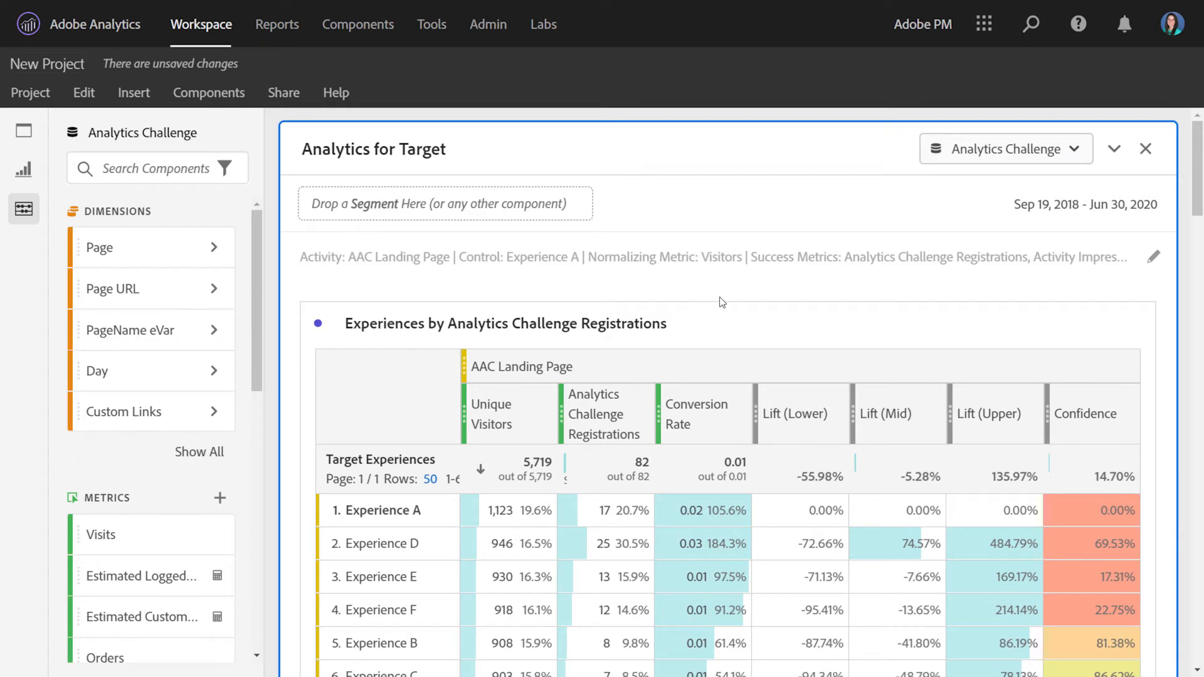
pyautogui.moveTo(726, 295)
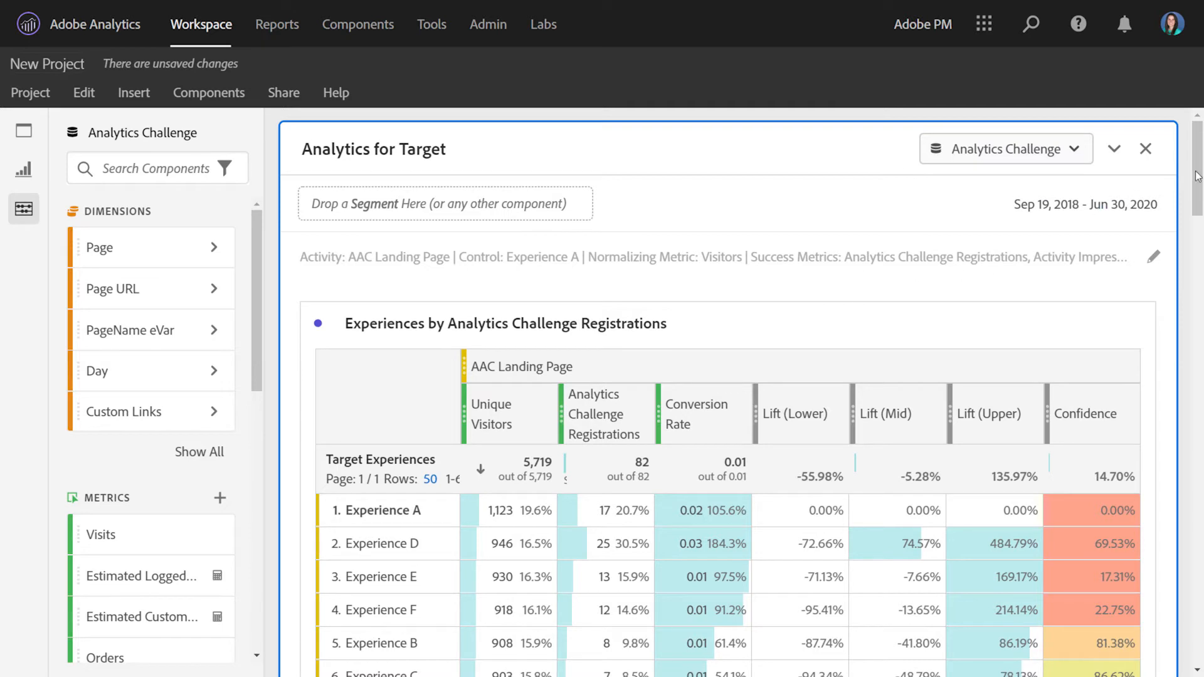
pyautogui.scroll(-3)
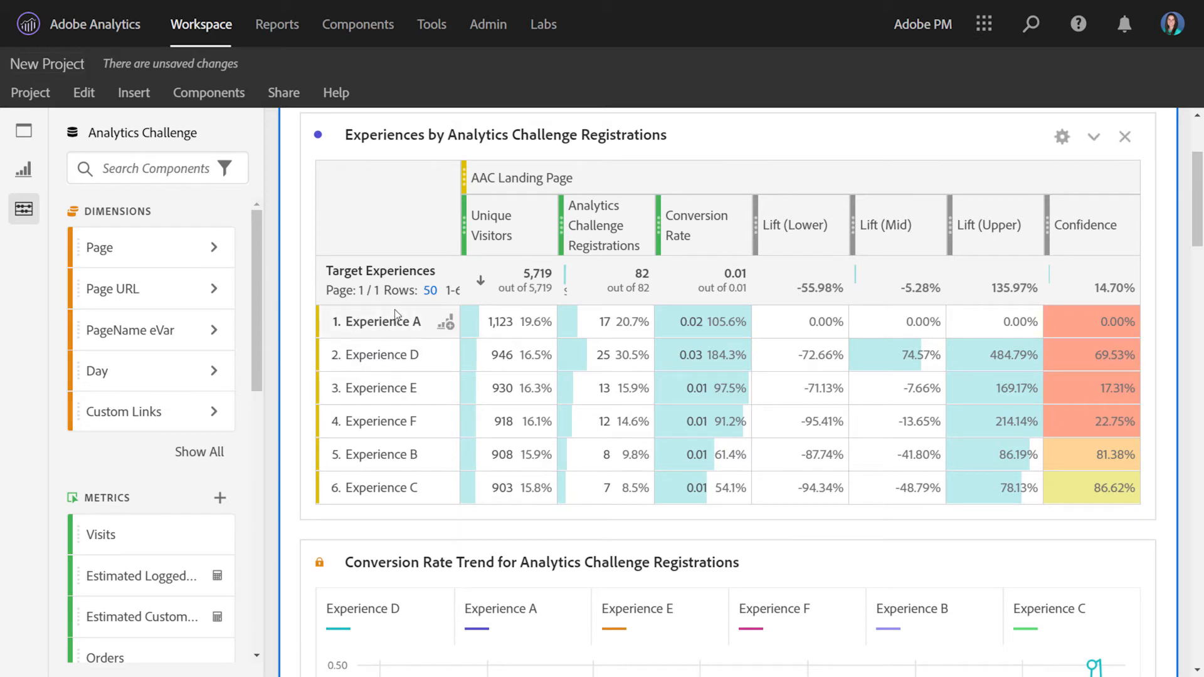
pyautogui.moveTo(401, 347)
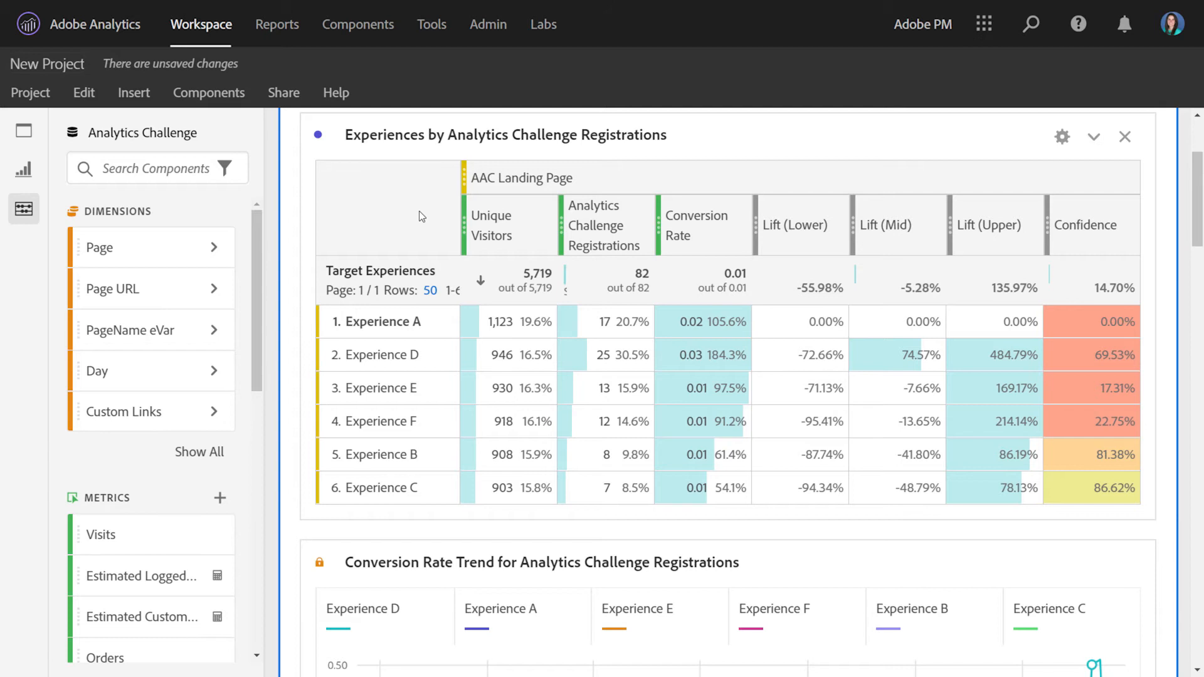
pyautogui.moveTo(910, 225)
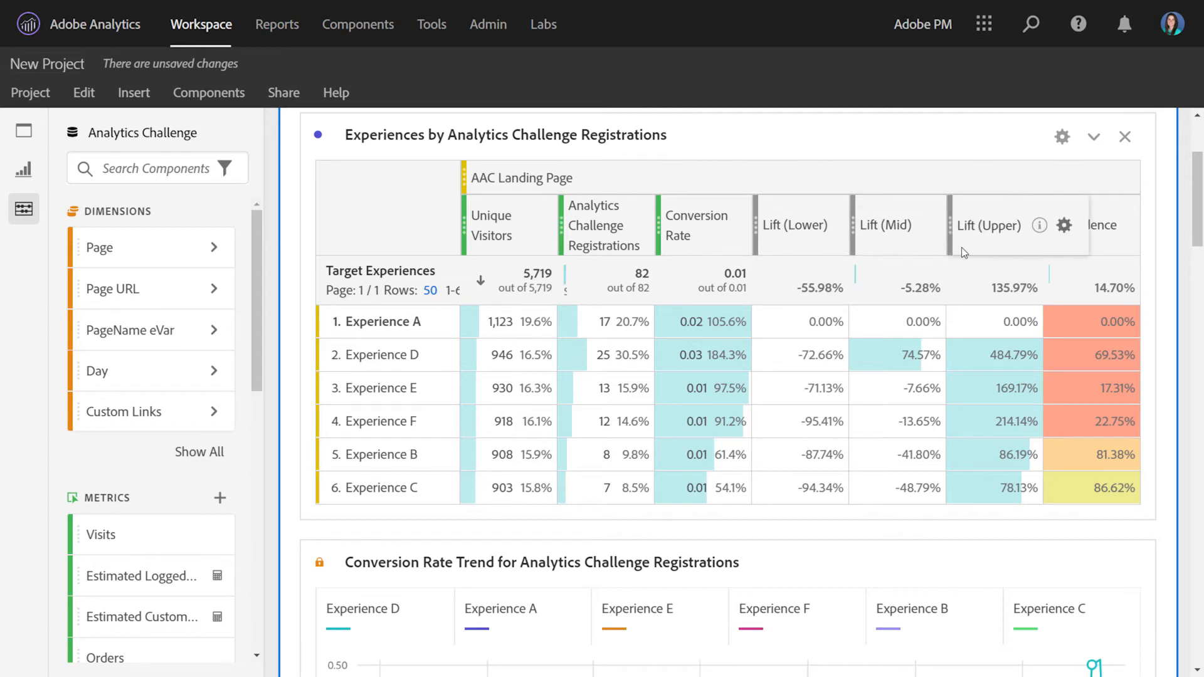
pyautogui.moveTo(975, 250)
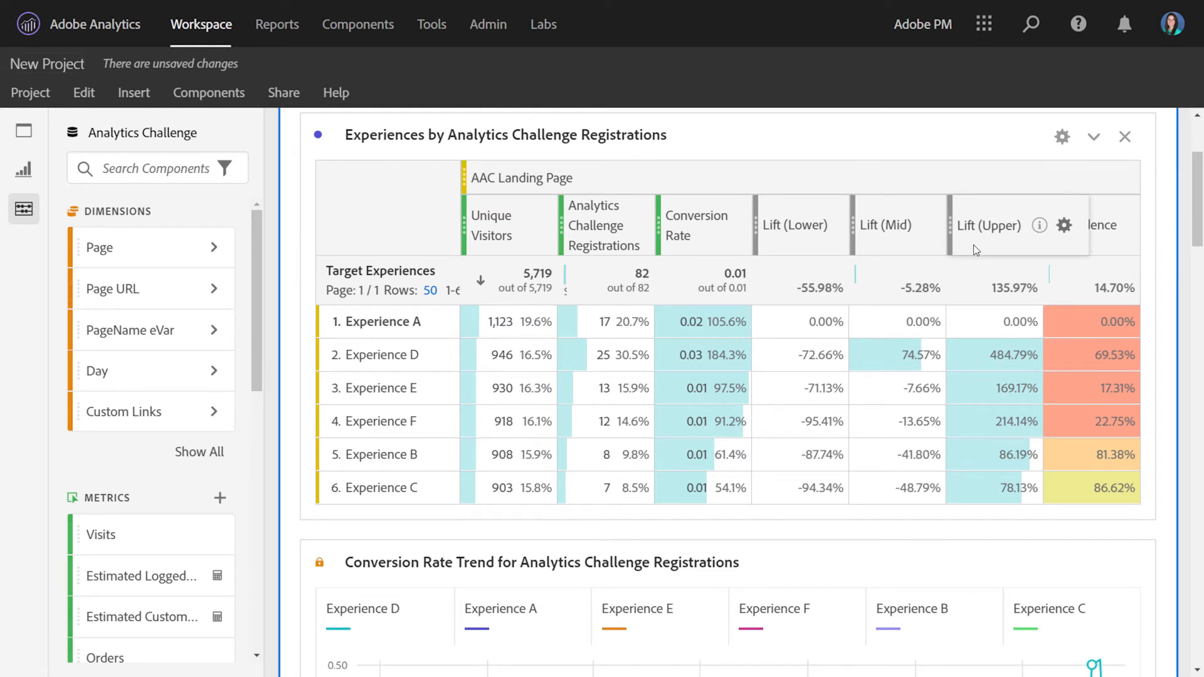
pyautogui.moveTo(979, 251)
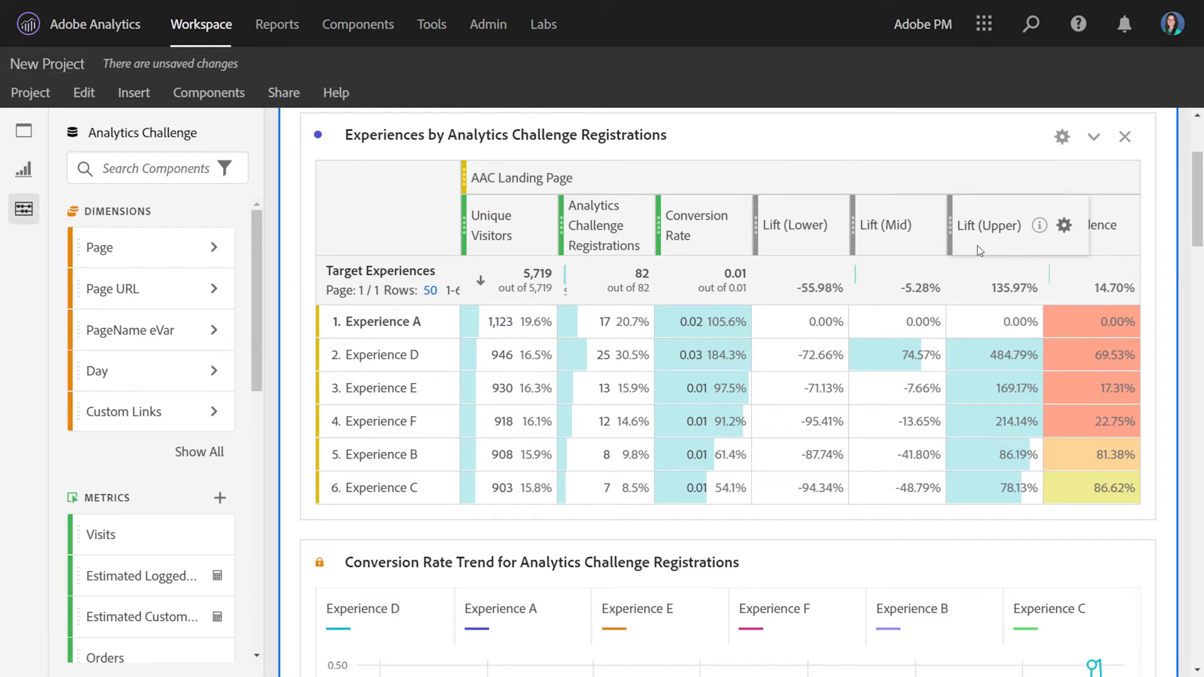
pyautogui.moveTo(1008, 251)
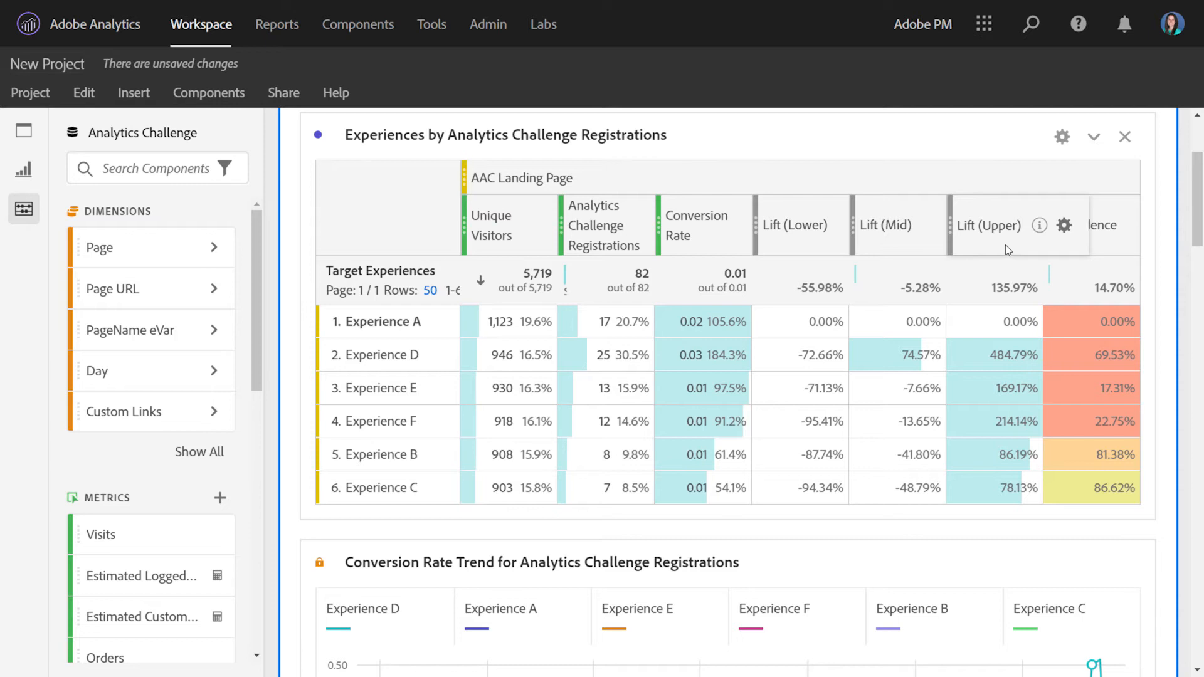
pyautogui.moveTo(1040, 225)
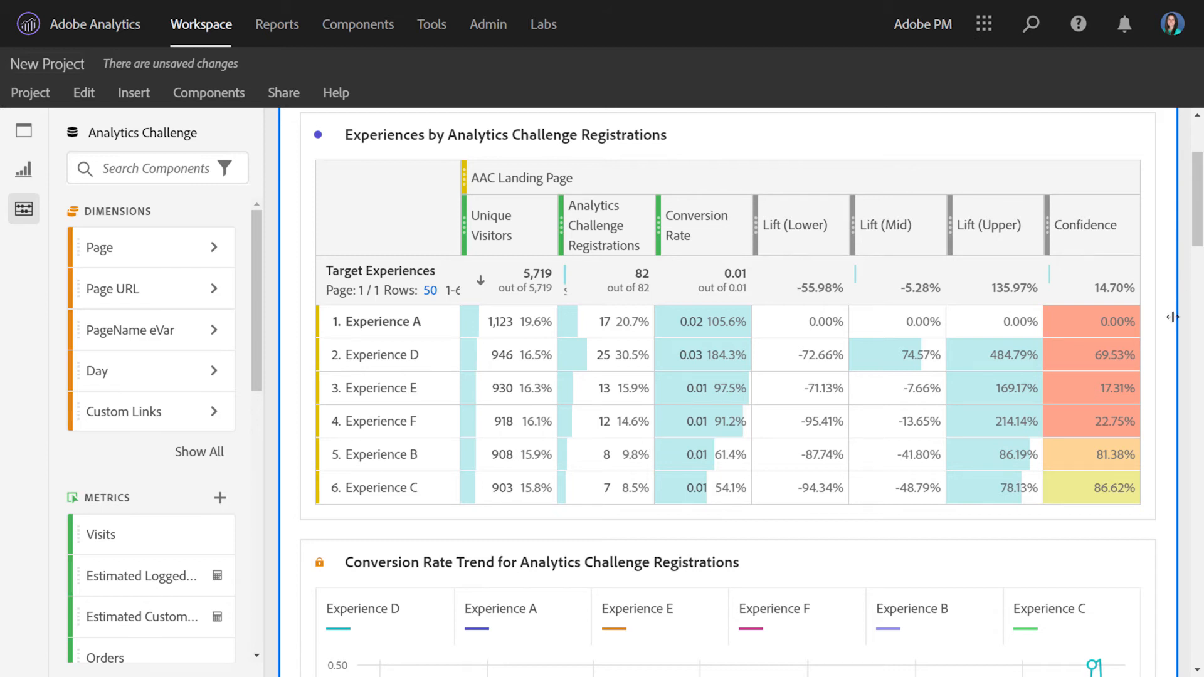
pyautogui.moveTo(1100, 486)
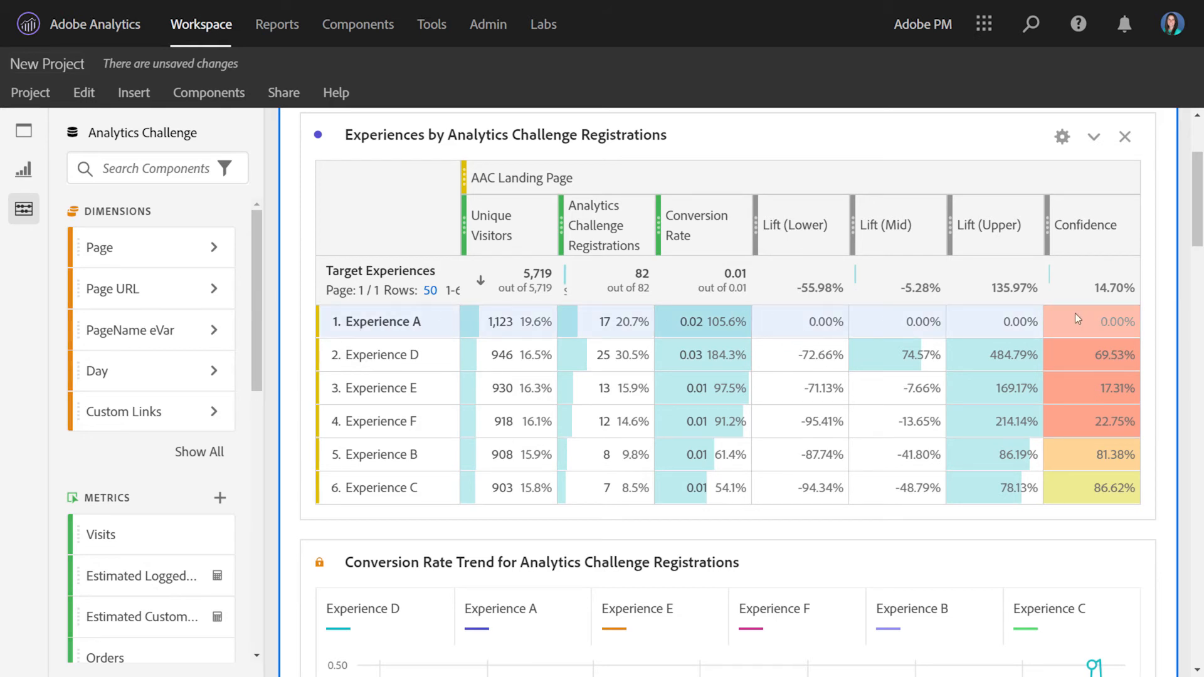
pyautogui.moveTo(914, 332)
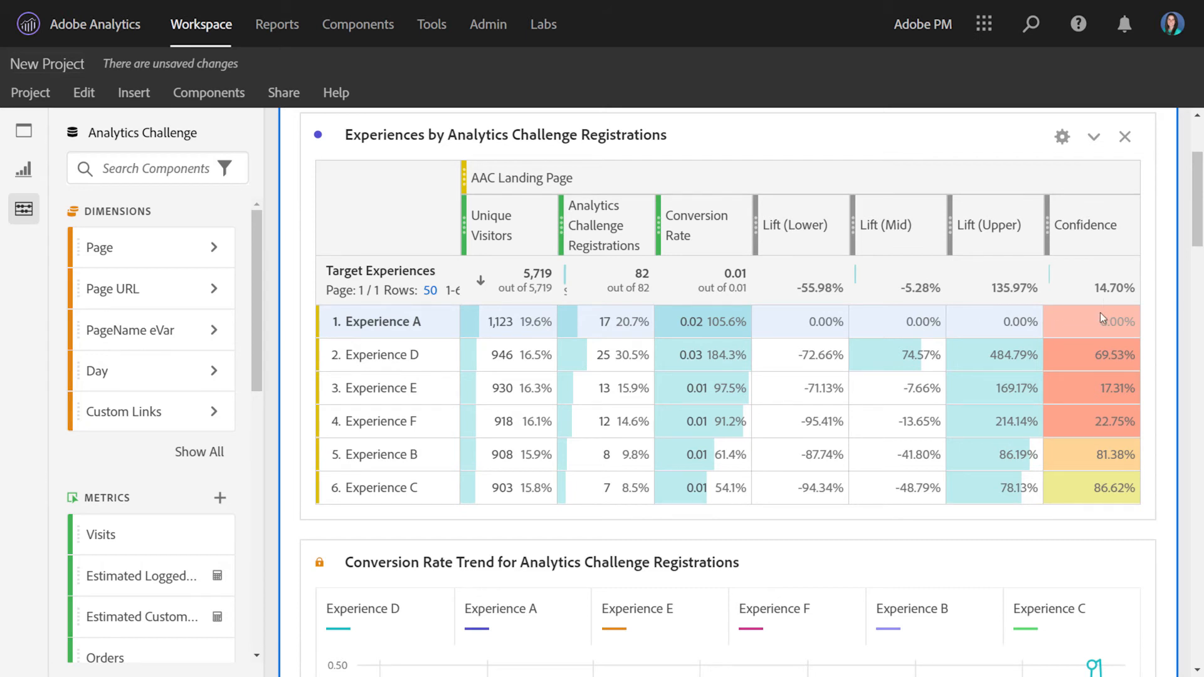
pyautogui.moveTo(1098, 368)
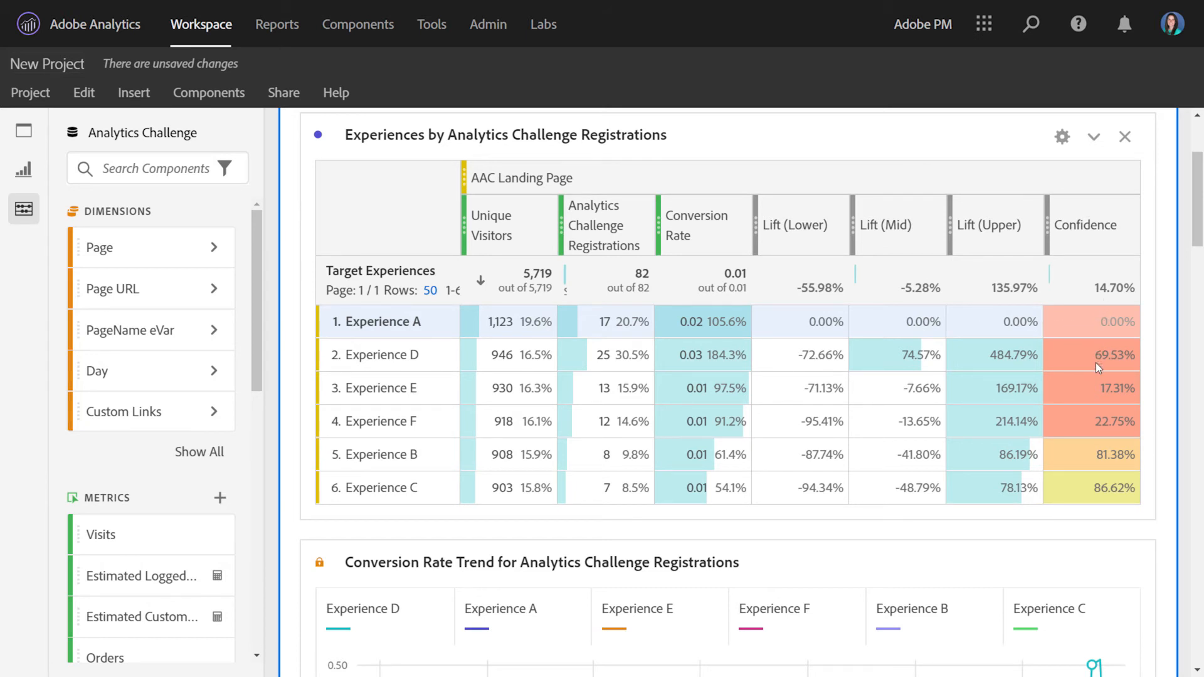
pyautogui.moveTo(1012, 372)
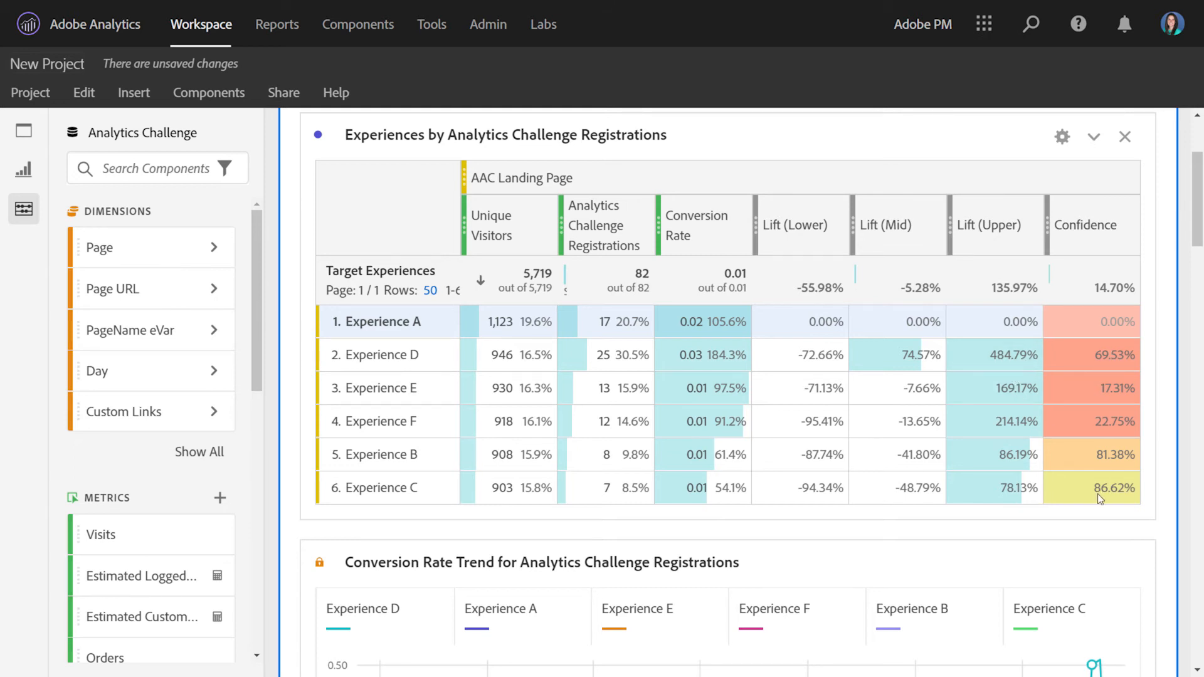
pyautogui.moveTo(1126, 500)
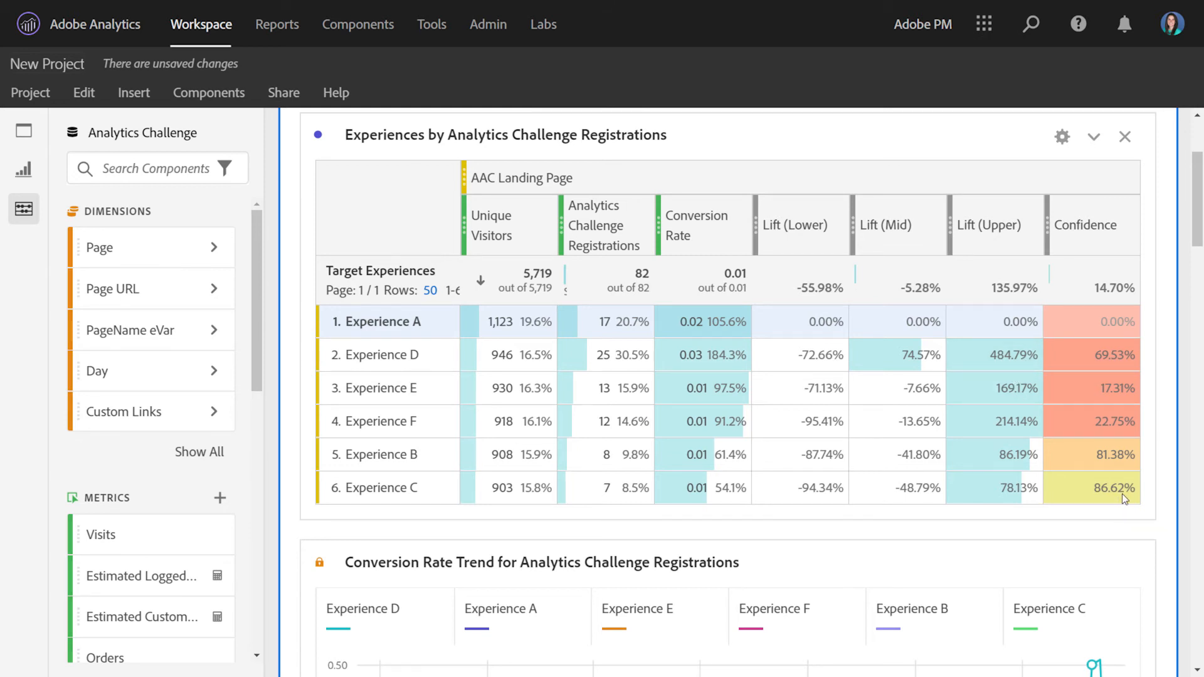
pyautogui.scroll(-3)
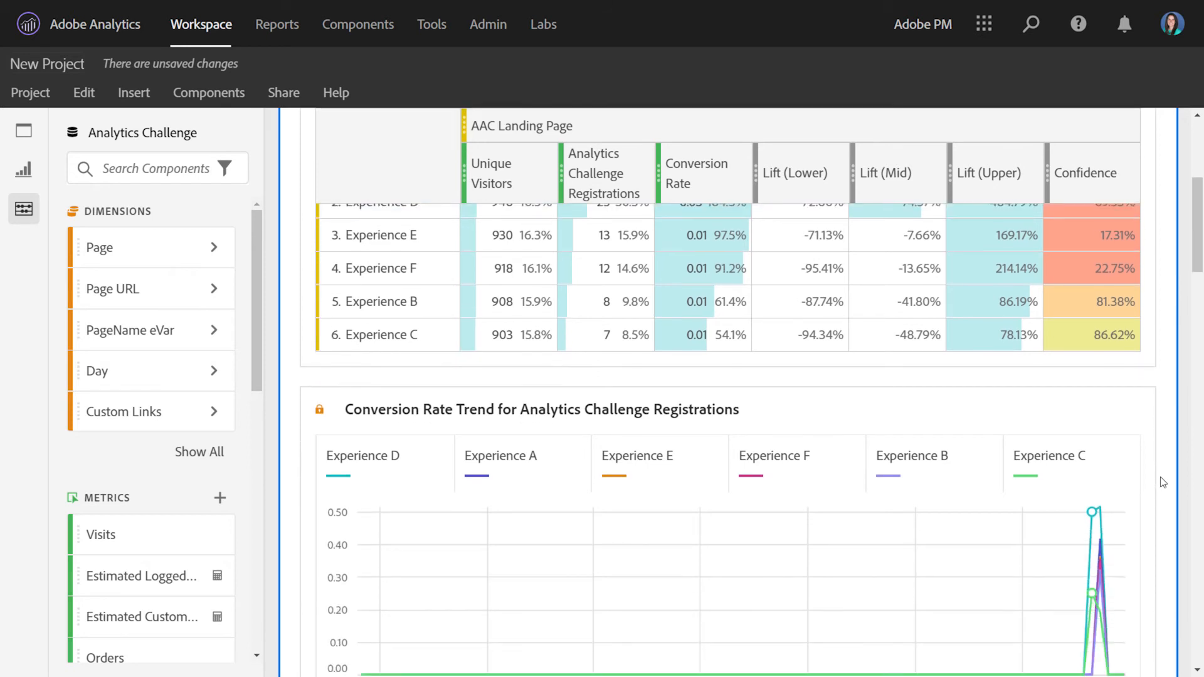
pyautogui.scroll(-3)
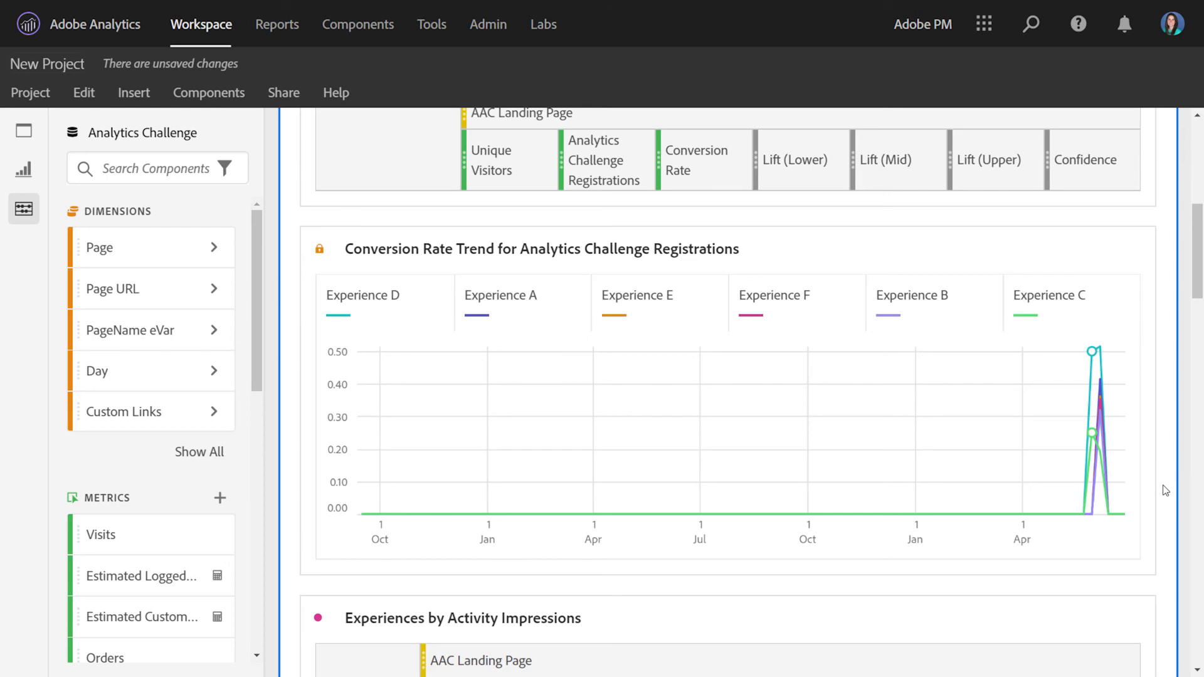
pyautogui.moveTo(1053, 316)
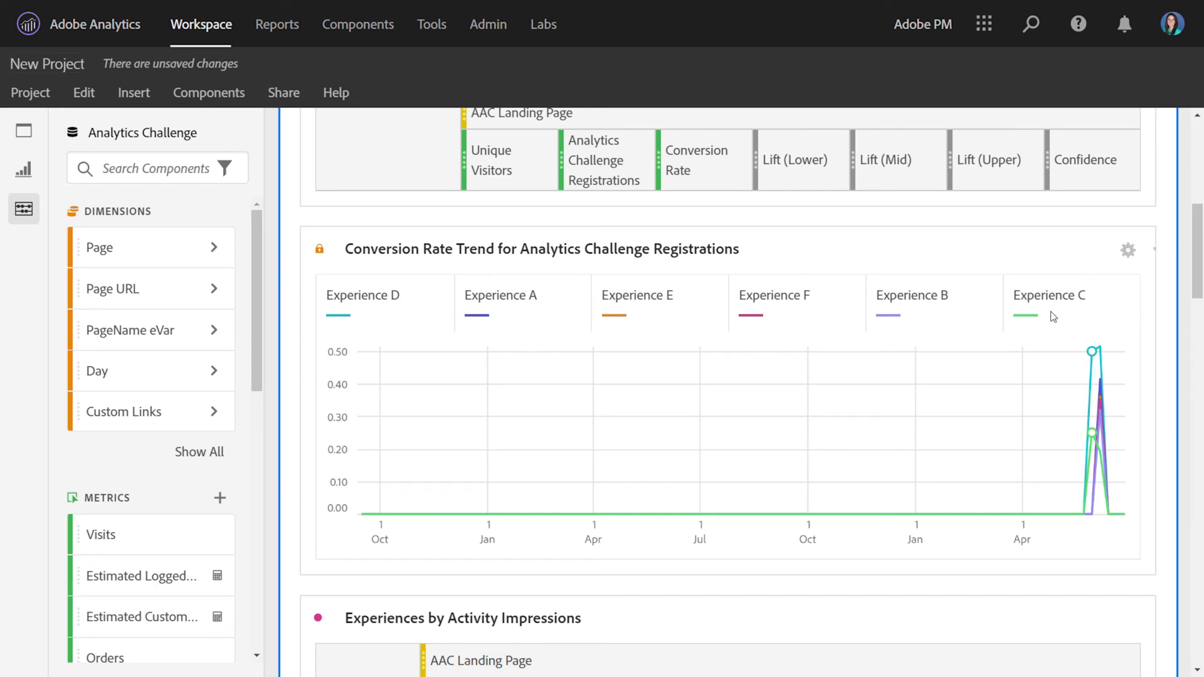
pyautogui.moveTo(1091, 380)
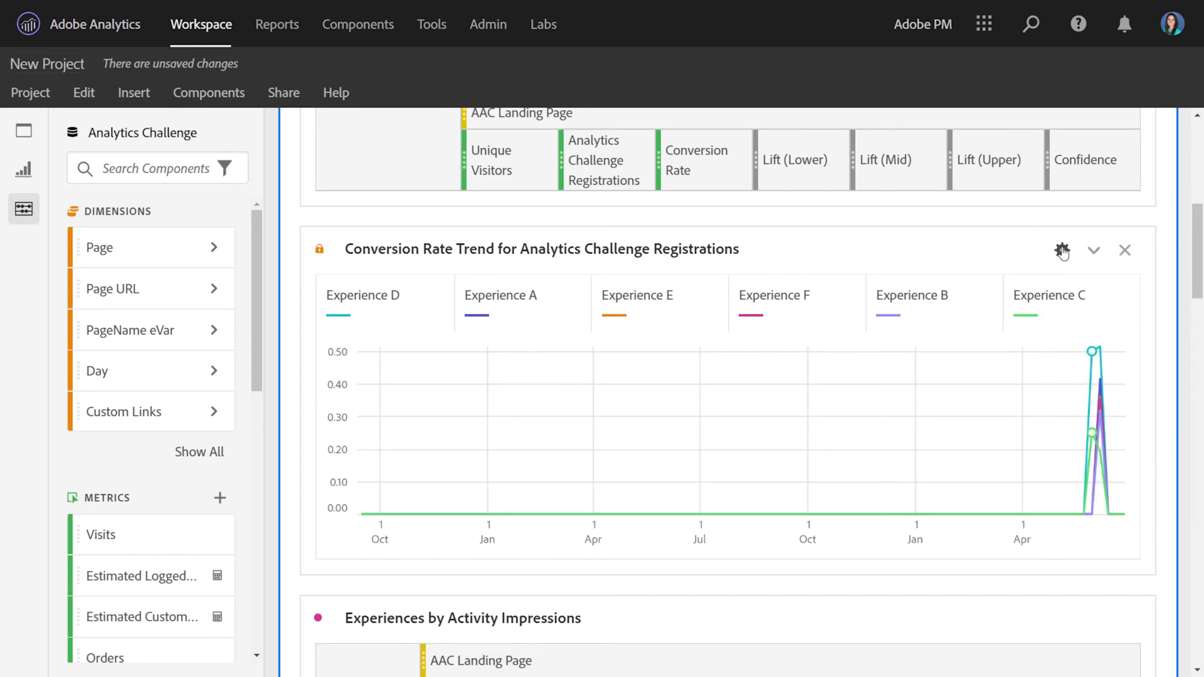
pyautogui.click(1063, 251)
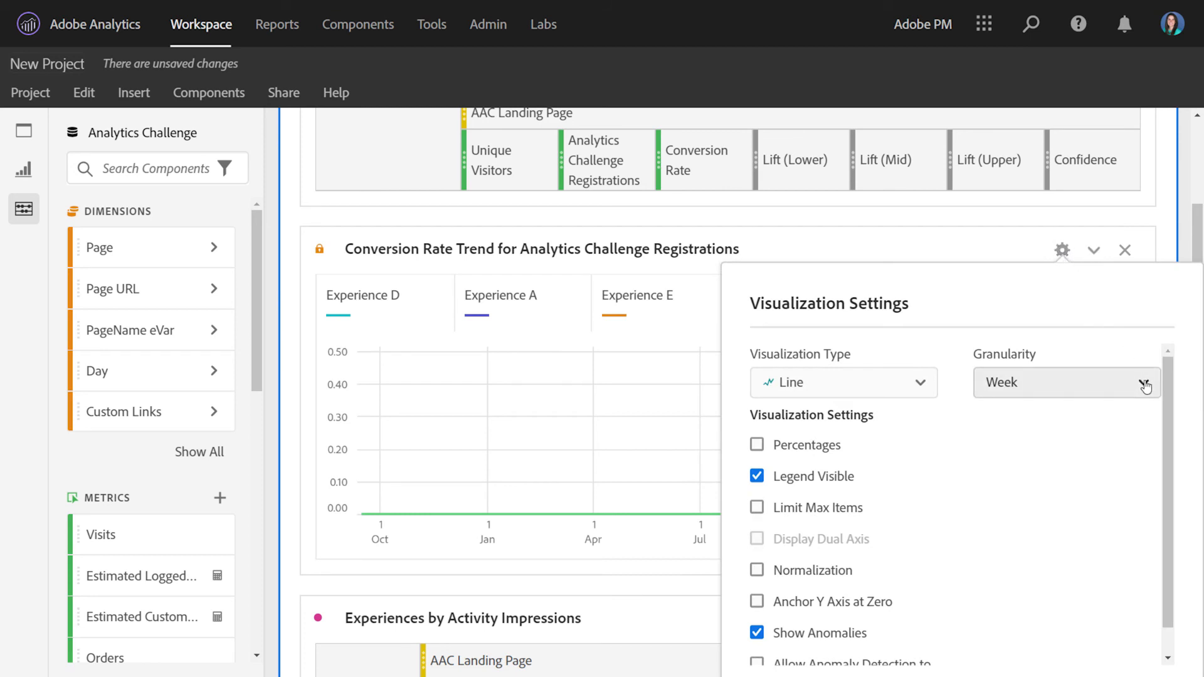
pyautogui.click(1066, 382)
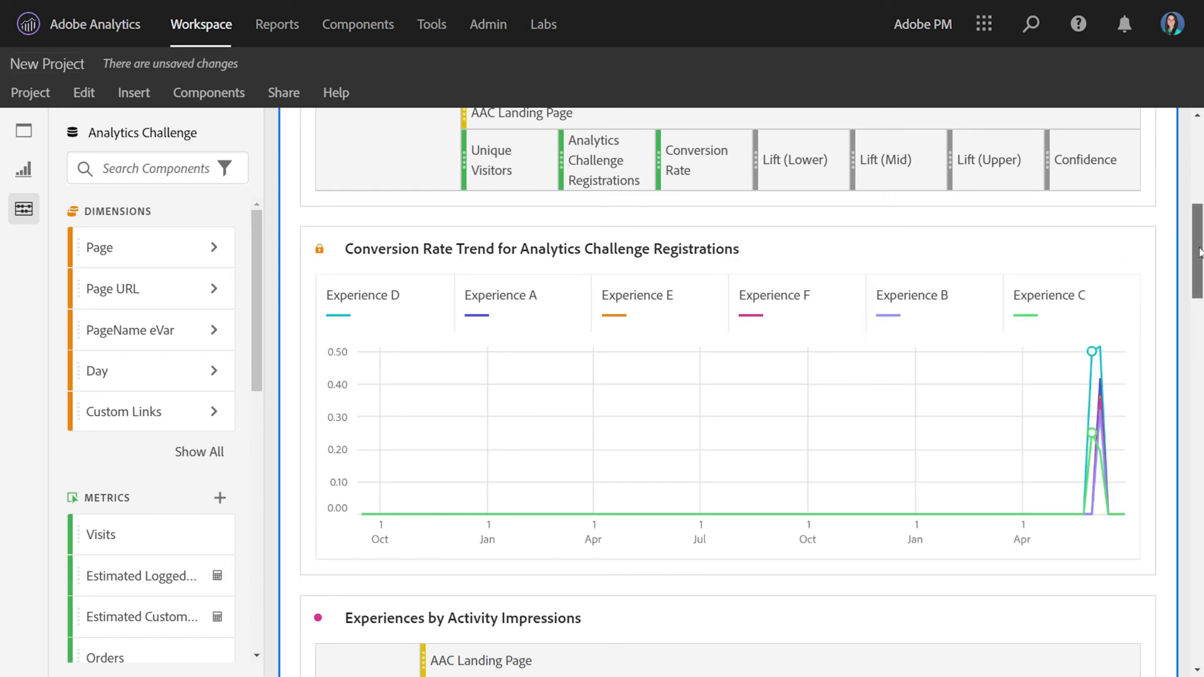
pyautogui.scroll(-3)
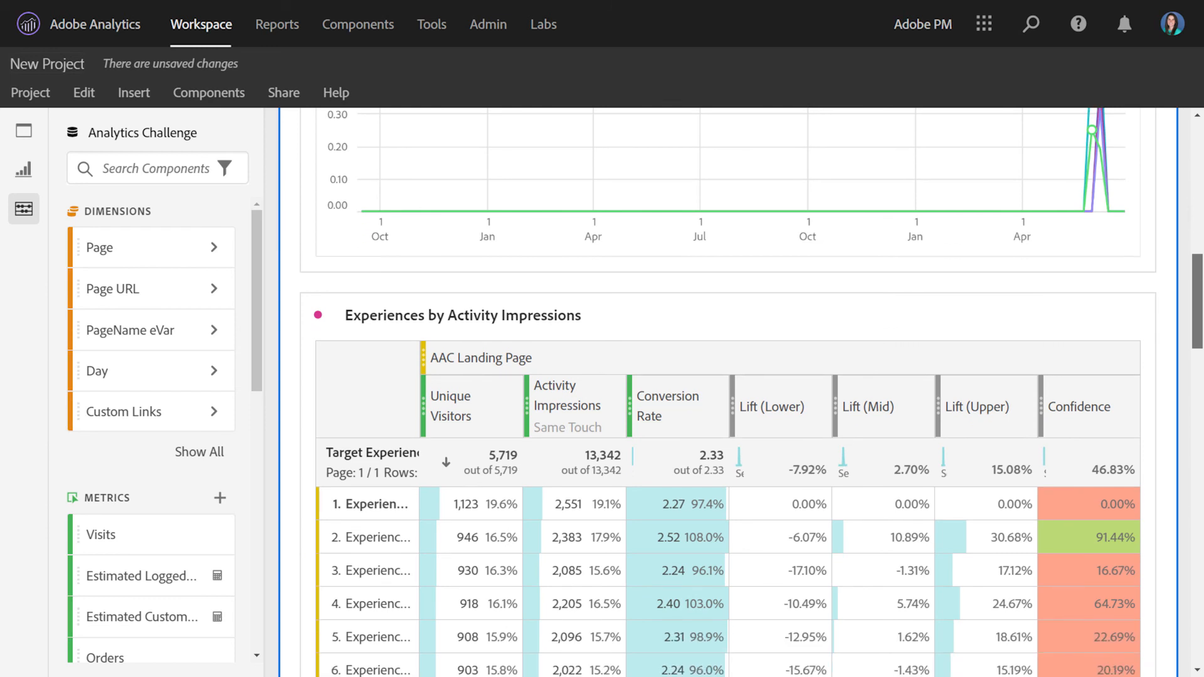
pyautogui.scroll(-3)
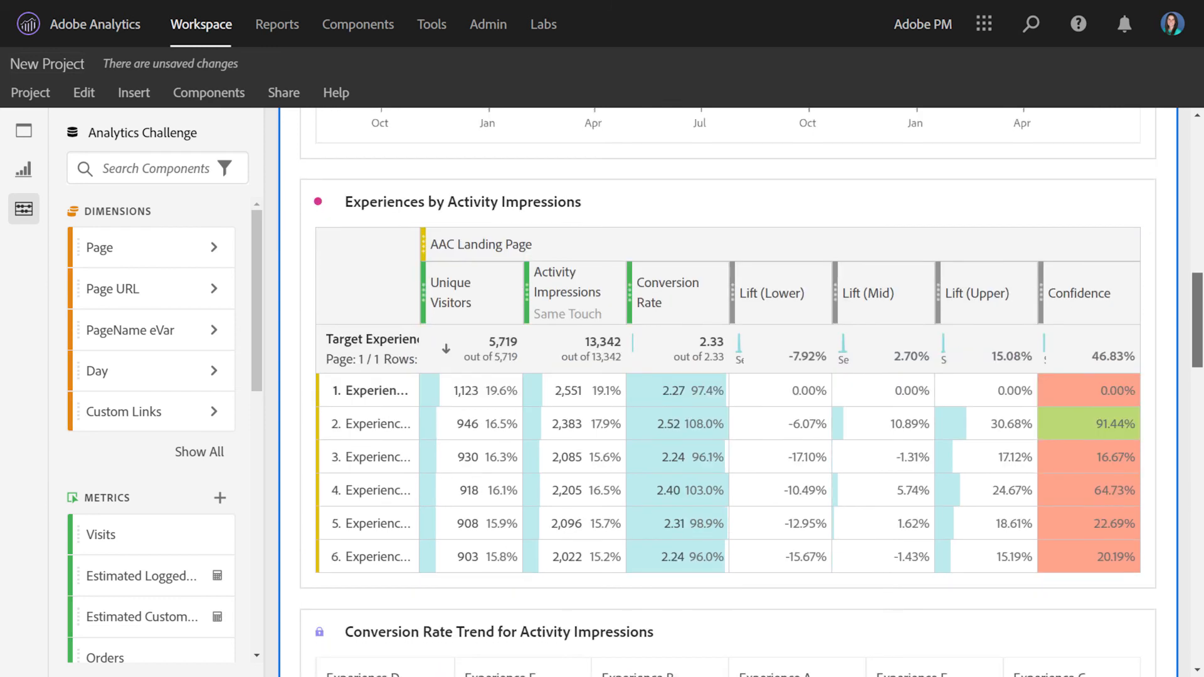
pyautogui.scroll(-3)
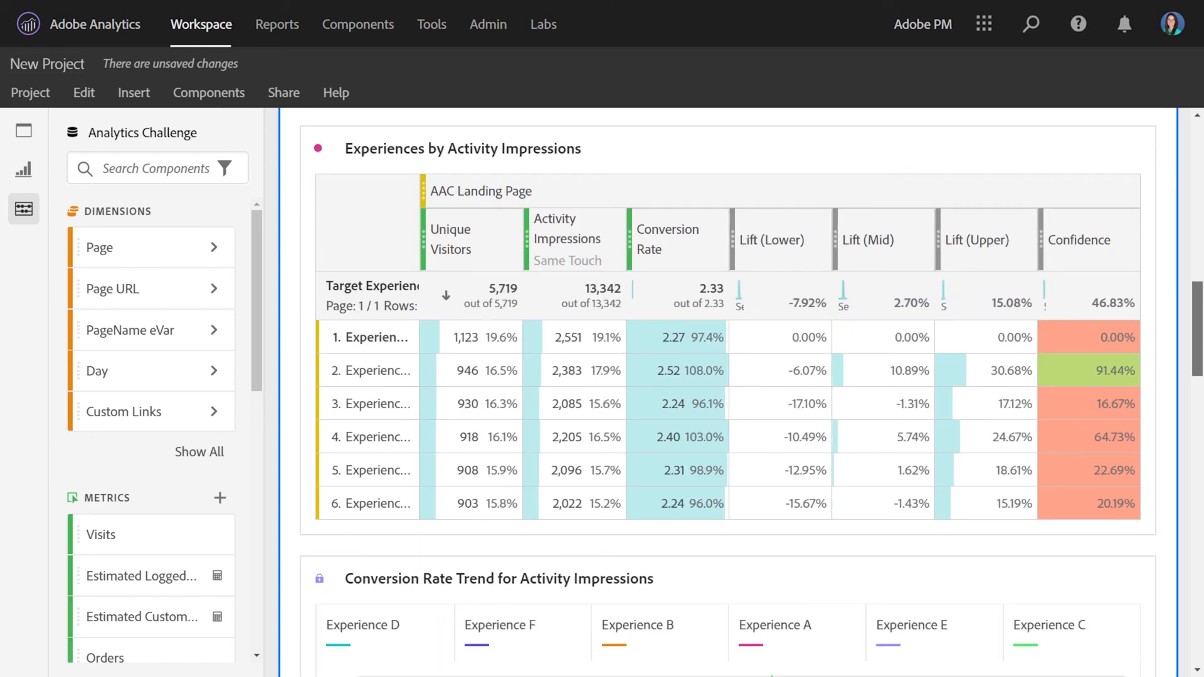
pyautogui.scroll(-3)
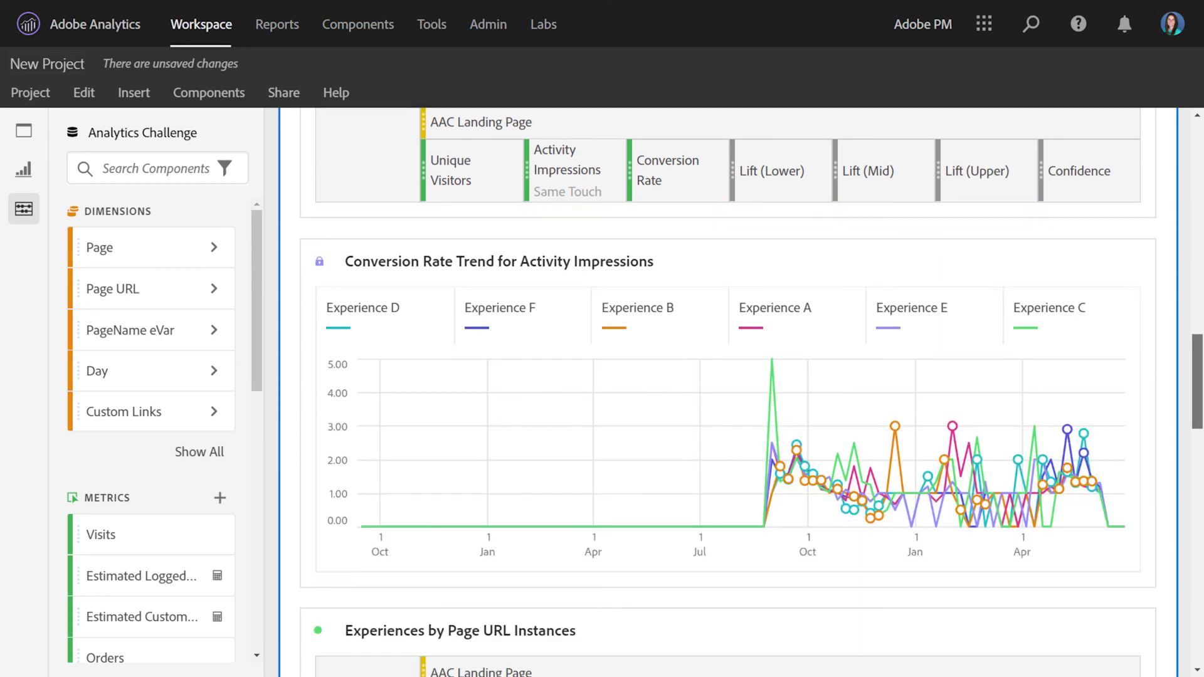
pyautogui.scroll(-3)
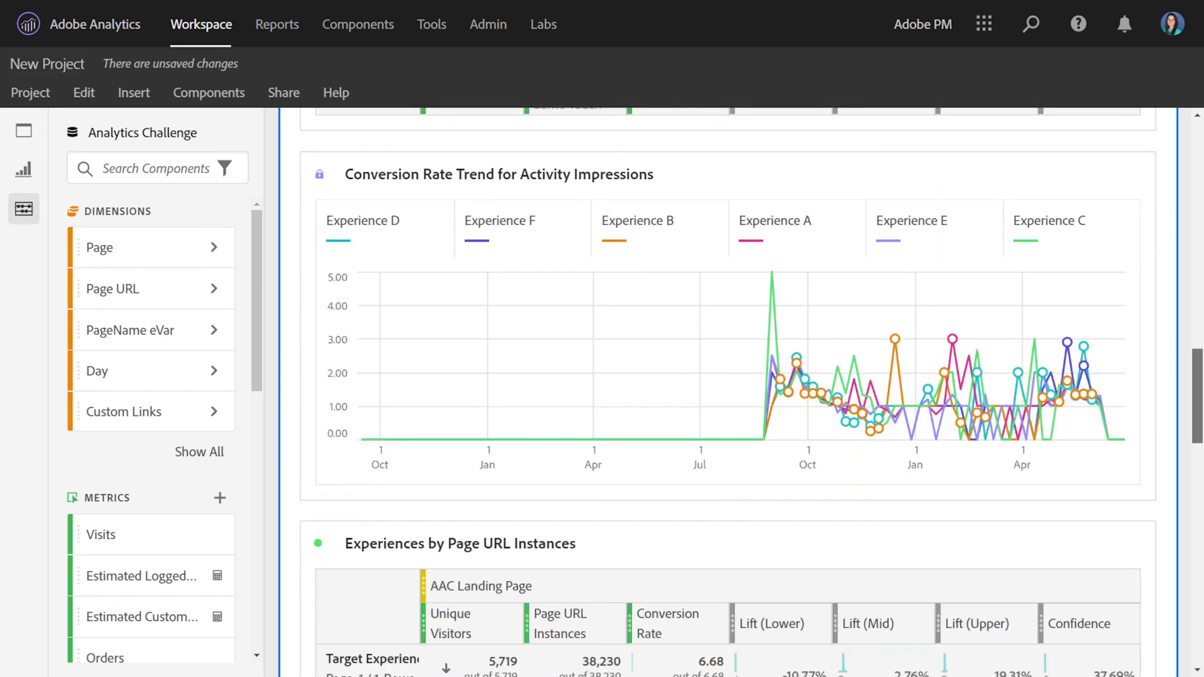
pyautogui.scroll(-3)
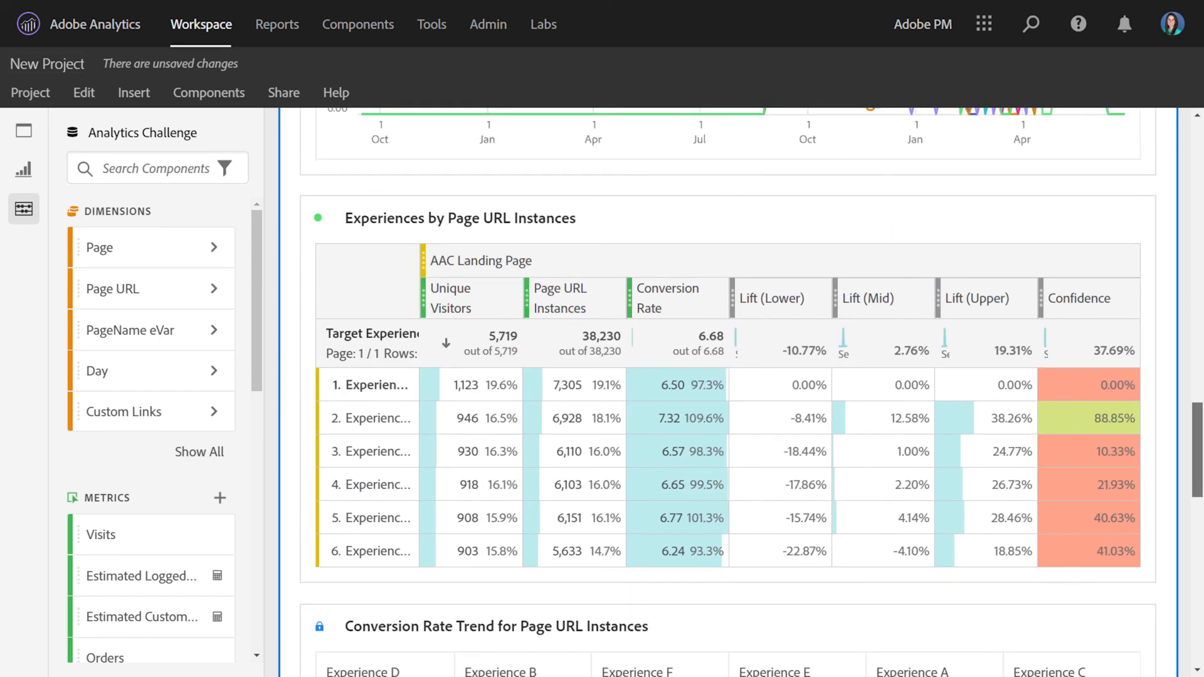
pyautogui.scroll(-3)
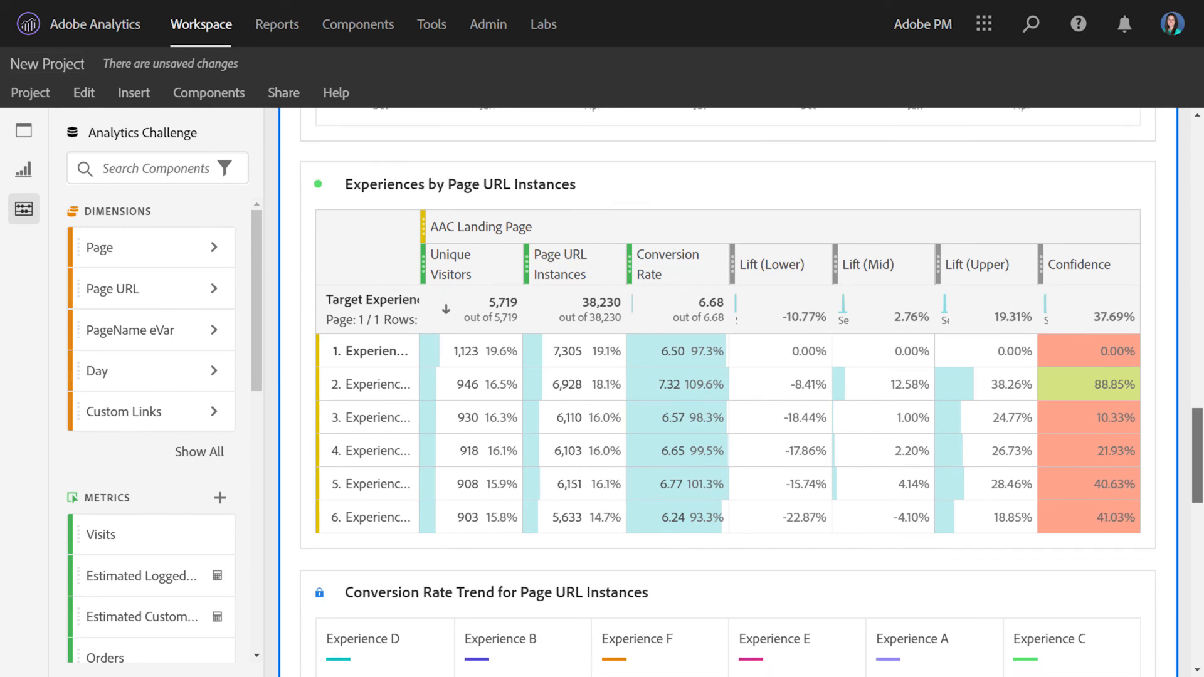
pyautogui.scroll(-3)
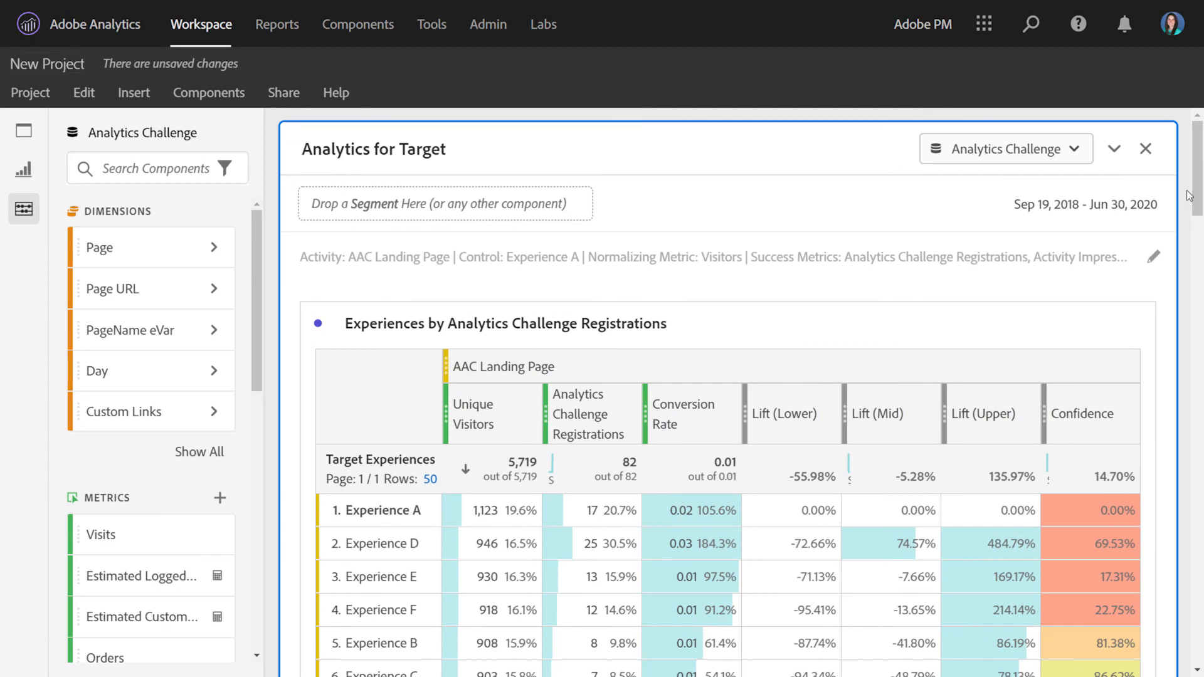
pyautogui.moveTo(1155, 260)
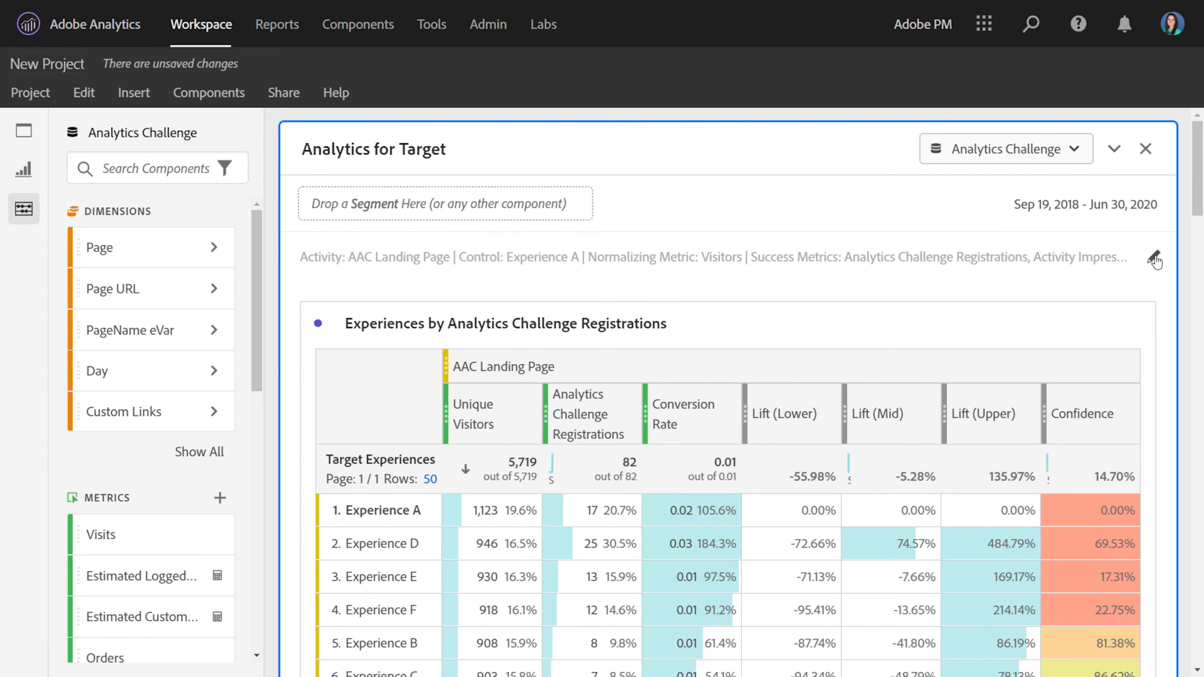
pyautogui.click(1154, 259)
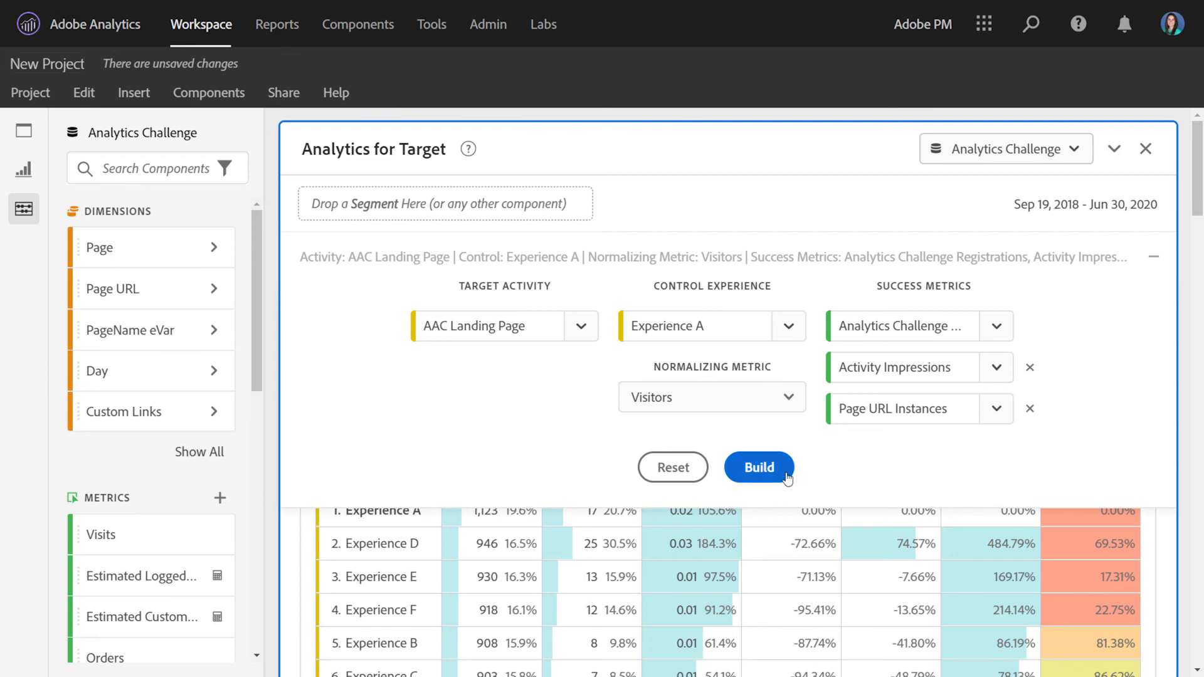
pyautogui.click(468, 149)
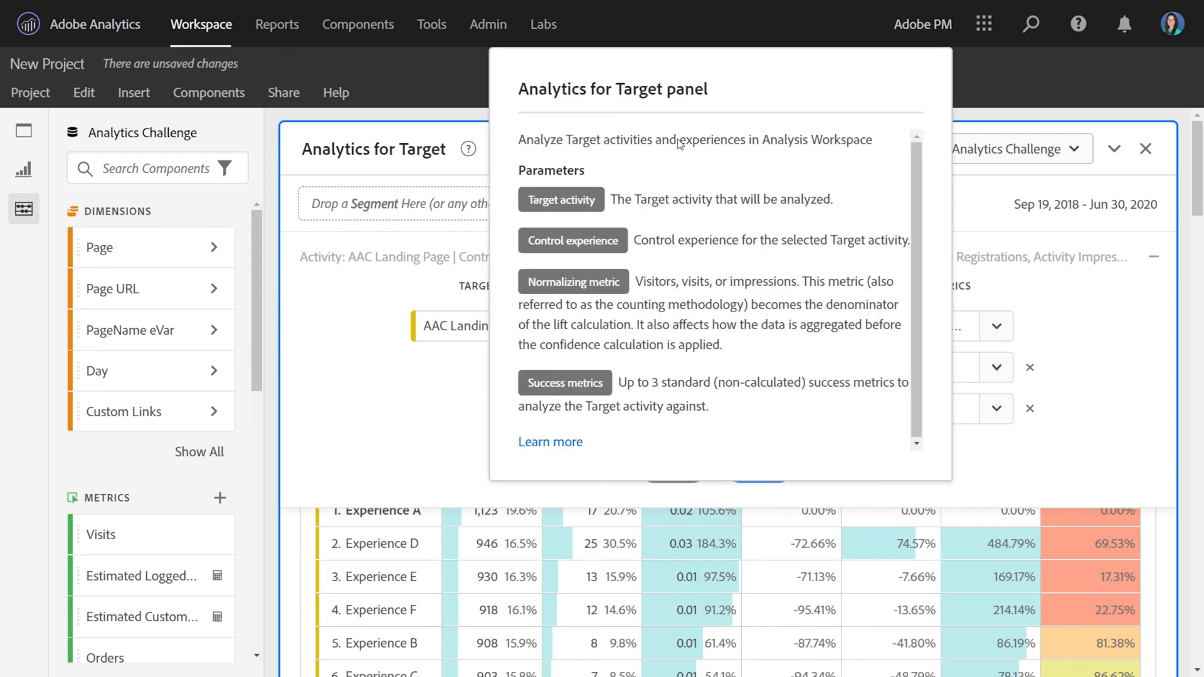
pyautogui.moveTo(712, 175)
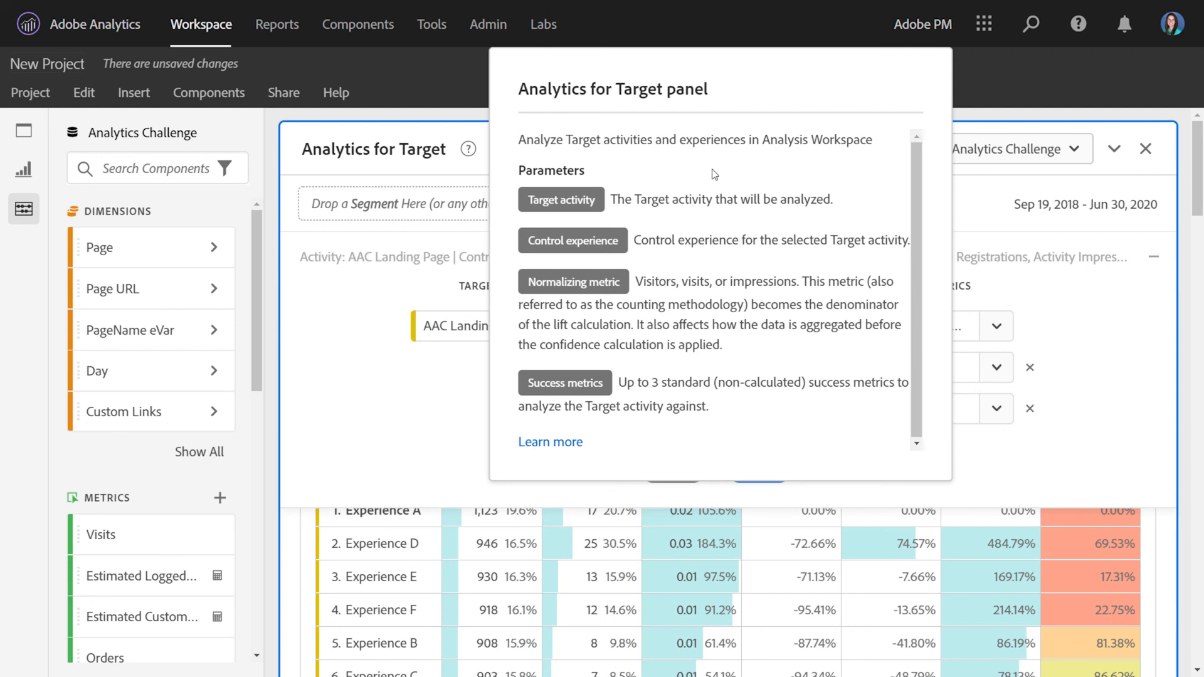
pyautogui.moveTo(550, 442)
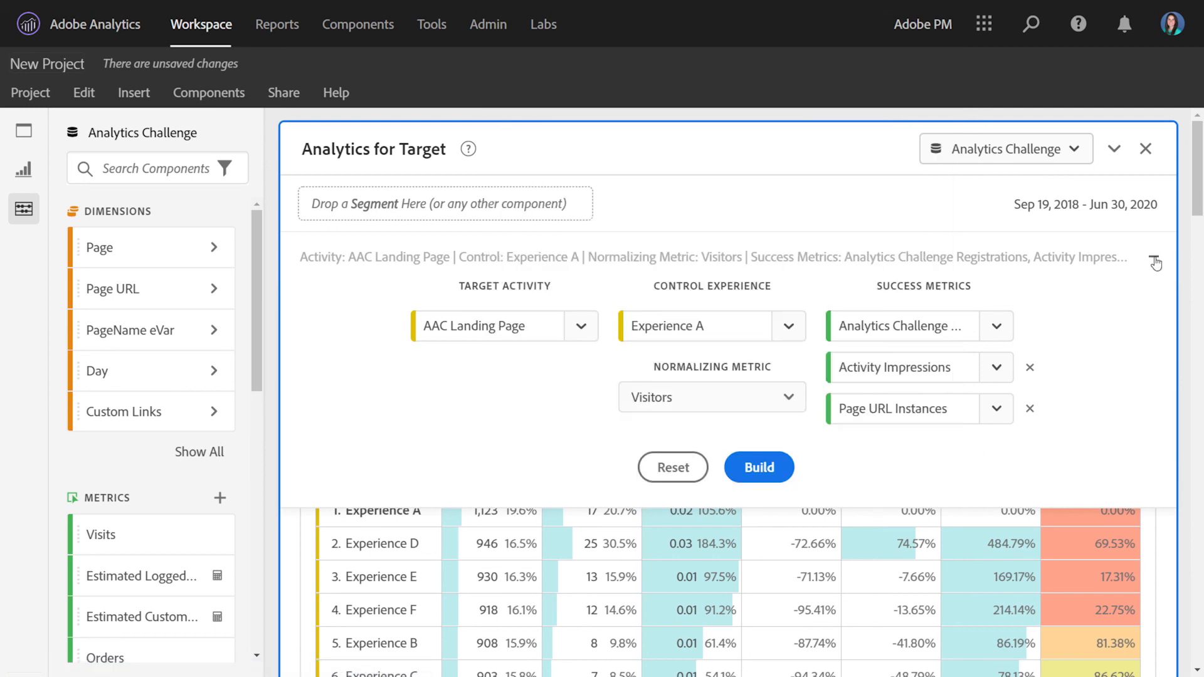
pyautogui.click(758, 467)
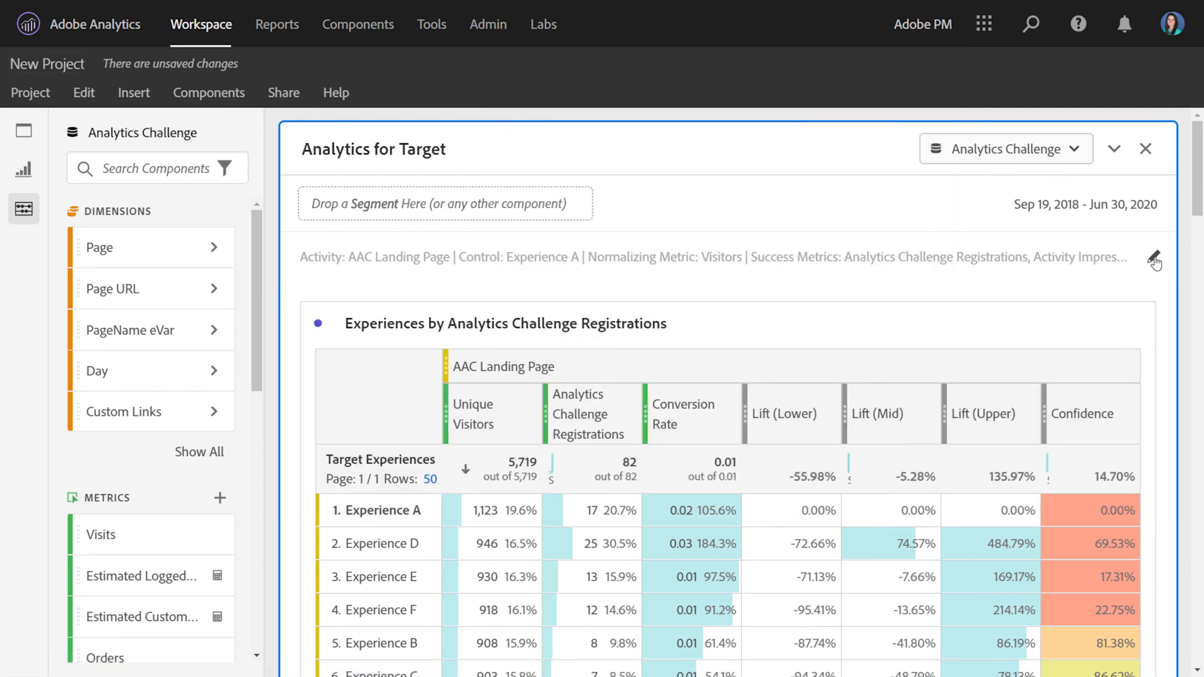